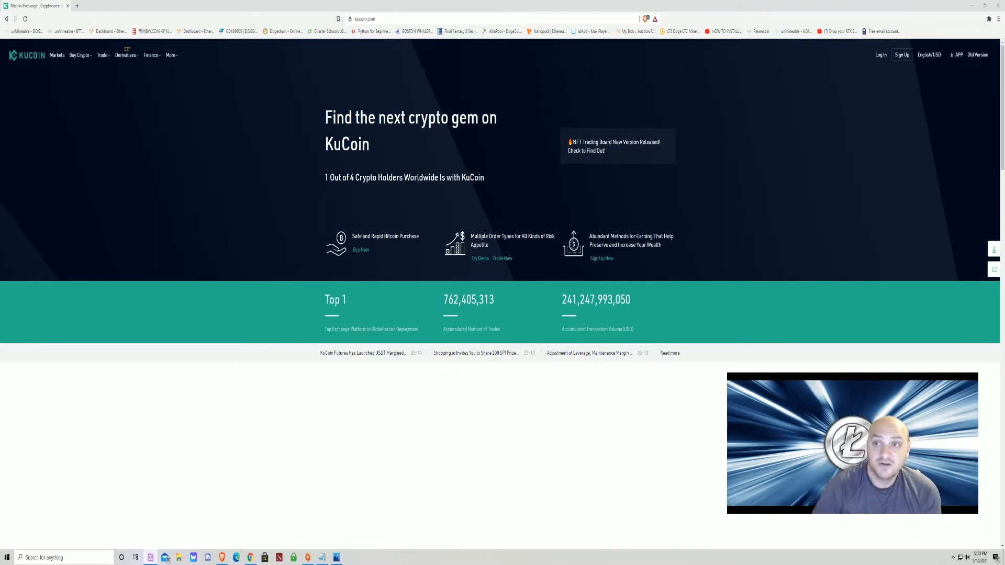
{"action": "mouse_move", "coordinate": [901, 55]}
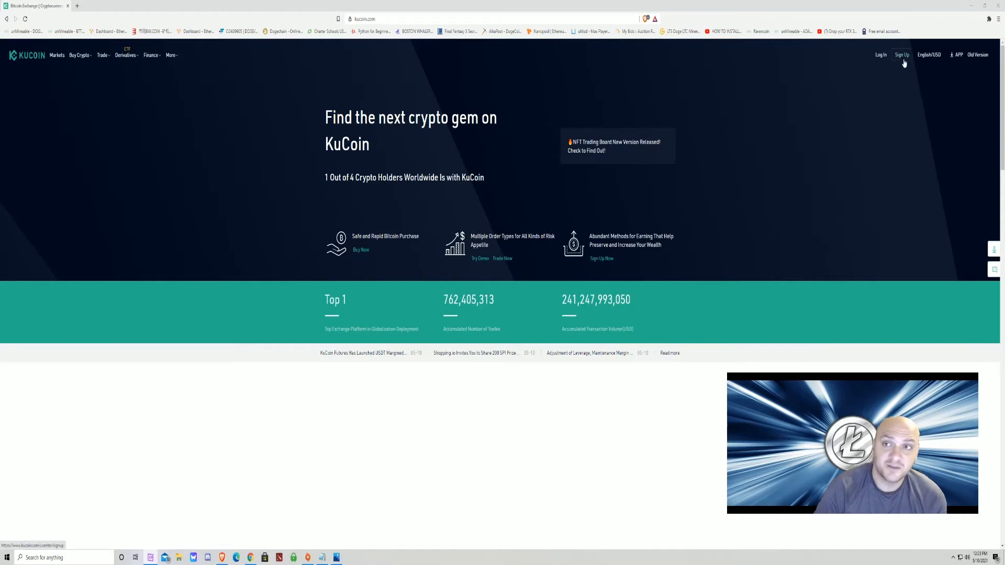
Bring up the KuCoin account sign-up form with phone/email and password fields
{"action": "left_click", "coordinate": [901, 55]}
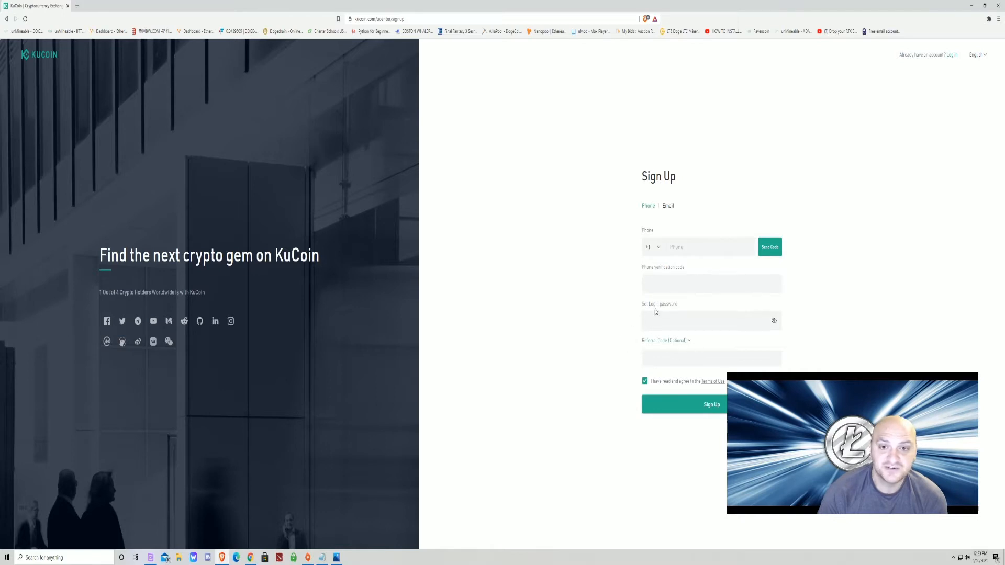
{"action": "mouse_move", "coordinate": [852, 359]}
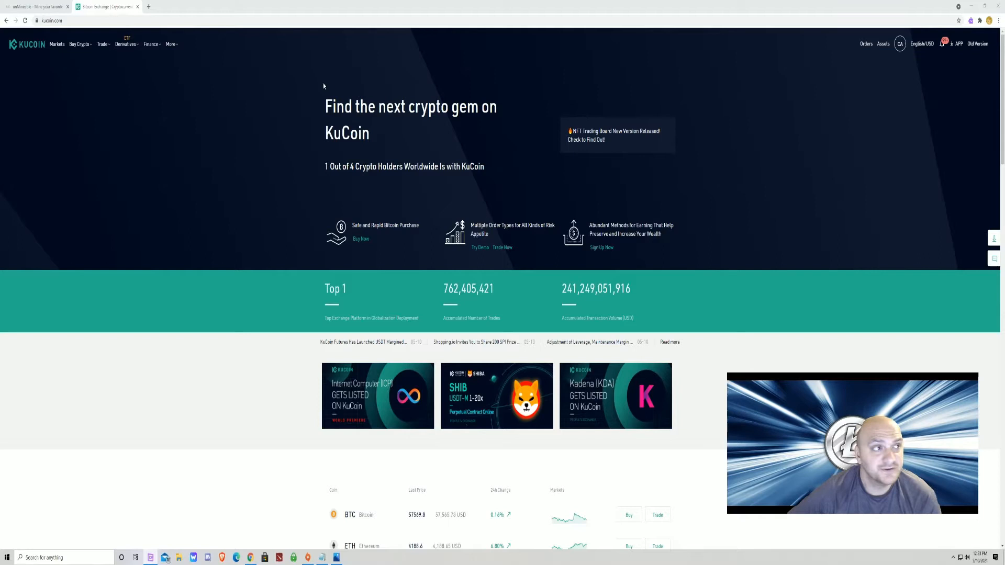
Show the Main Account (Deposit & Withdraw) balances filtered to the LTC coin
{"action": "left_click", "coordinate": [883, 44]}
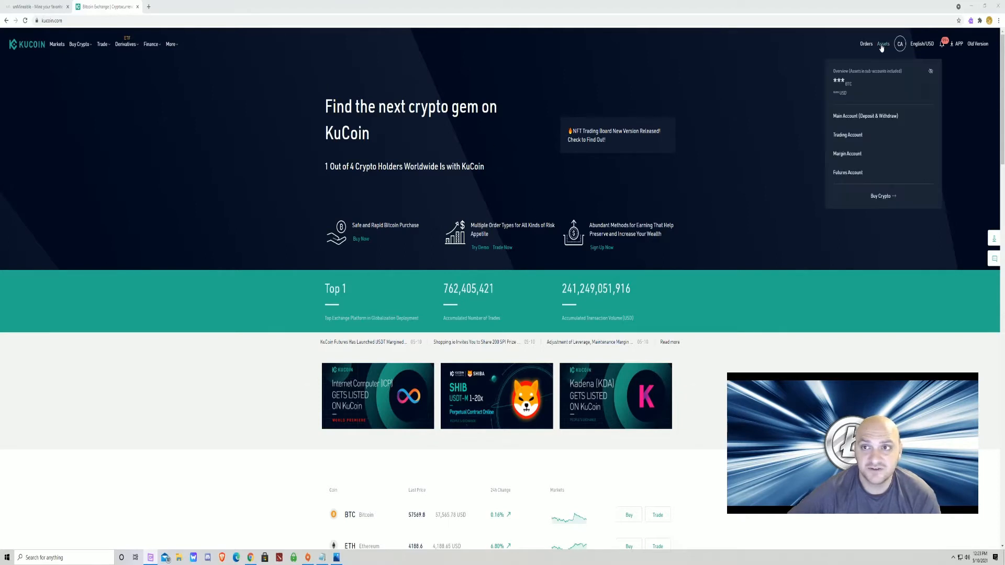
{"action": "mouse_move", "coordinate": [866, 115]}
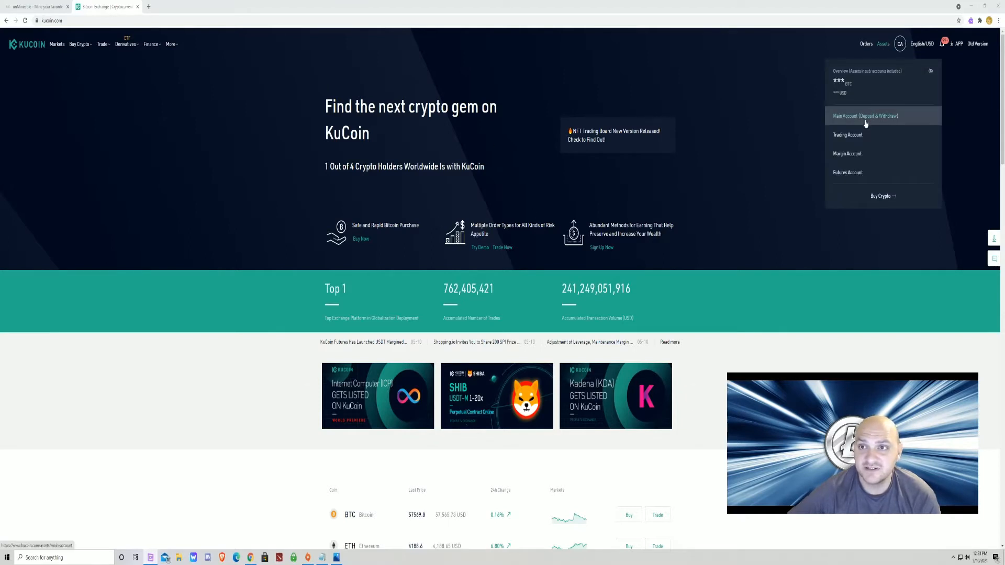
{"action": "left_click", "coordinate": [864, 116]}
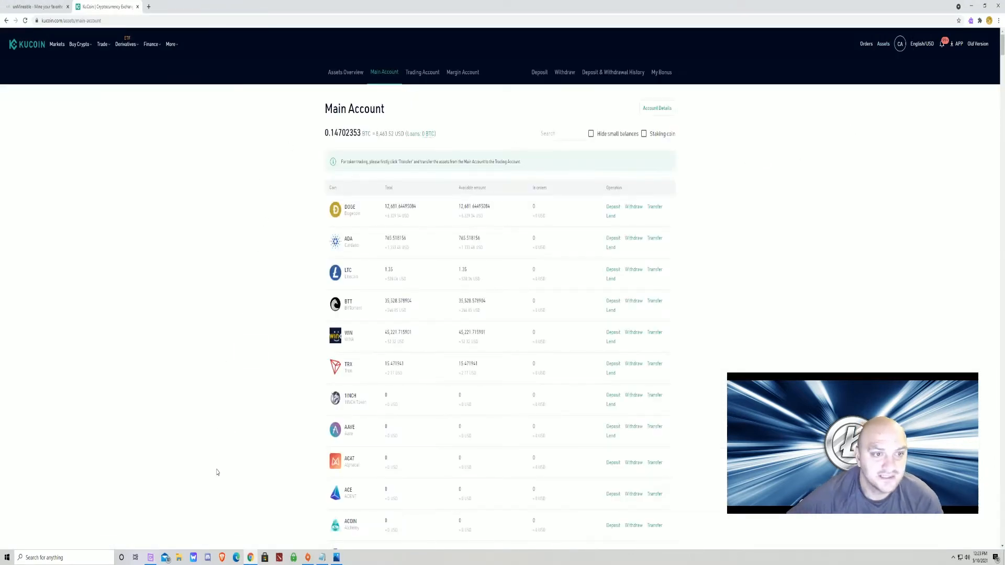
{"action": "mouse_move", "coordinate": [333, 282]}
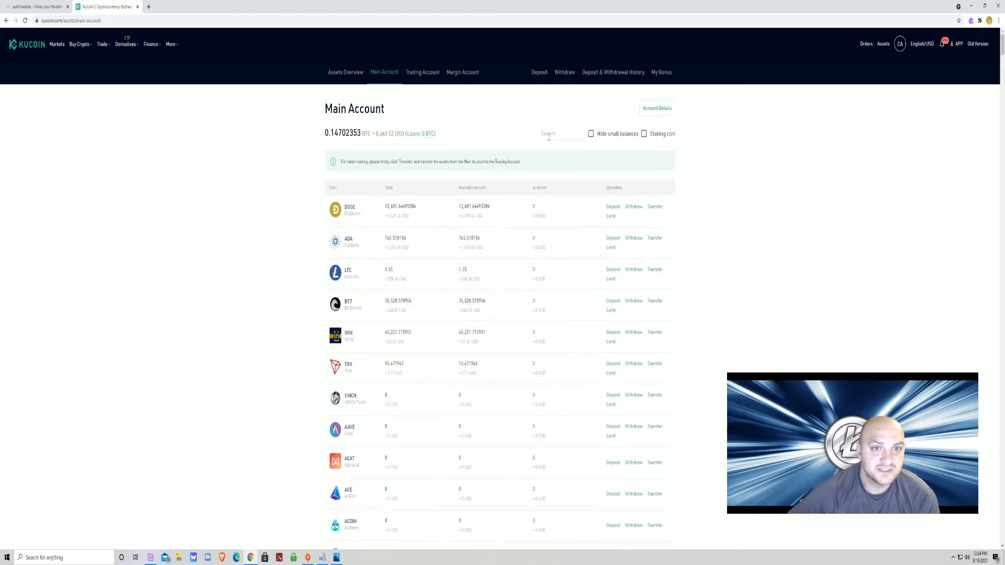
{"action": "type", "text": "LTC"}
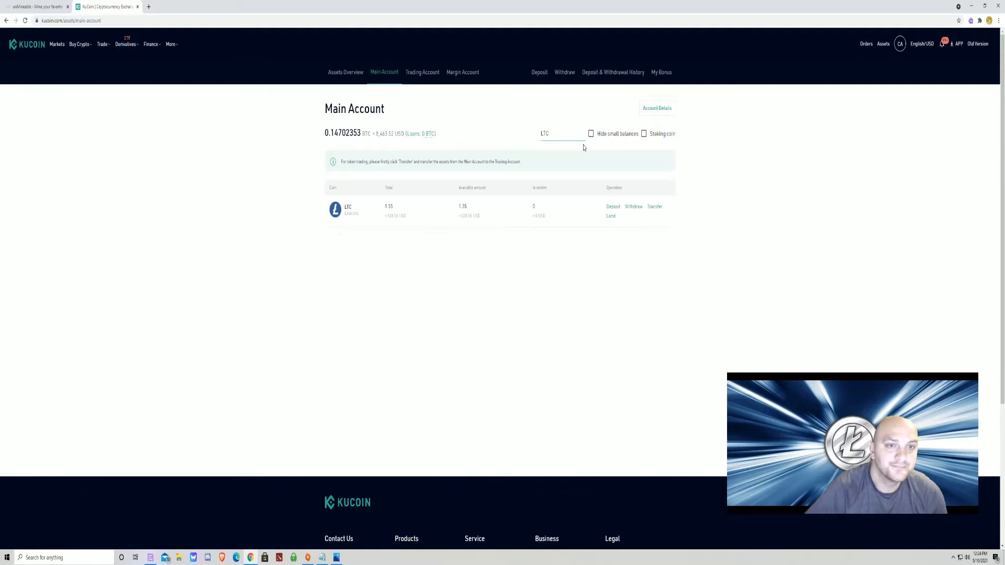
{"action": "mouse_move", "coordinate": [504, 261]}
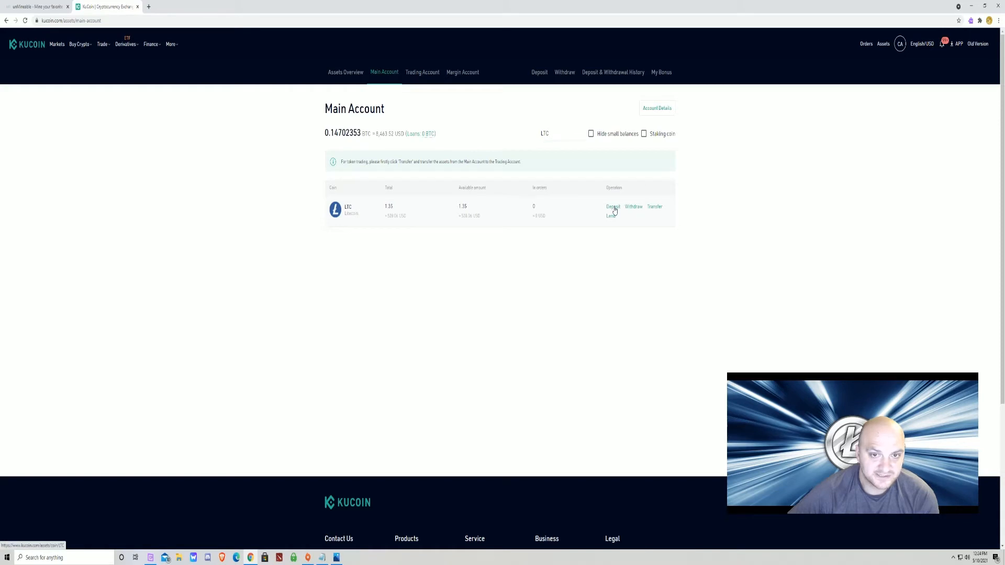
Copy the Litecoin wallet address from the LTC deposit page
{"action": "left_click", "coordinate": [612, 206]}
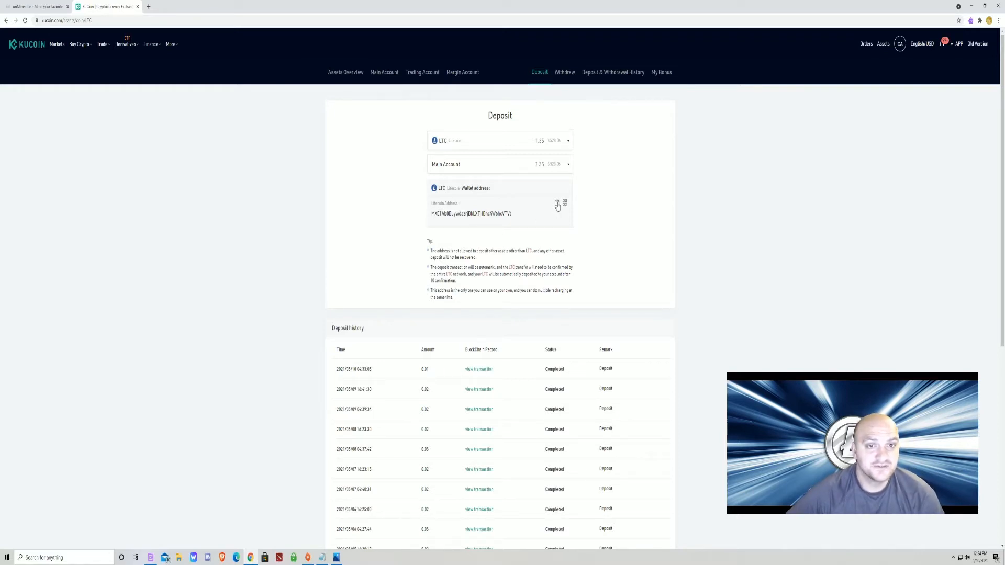
{"action": "left_click", "coordinate": [556, 203]}
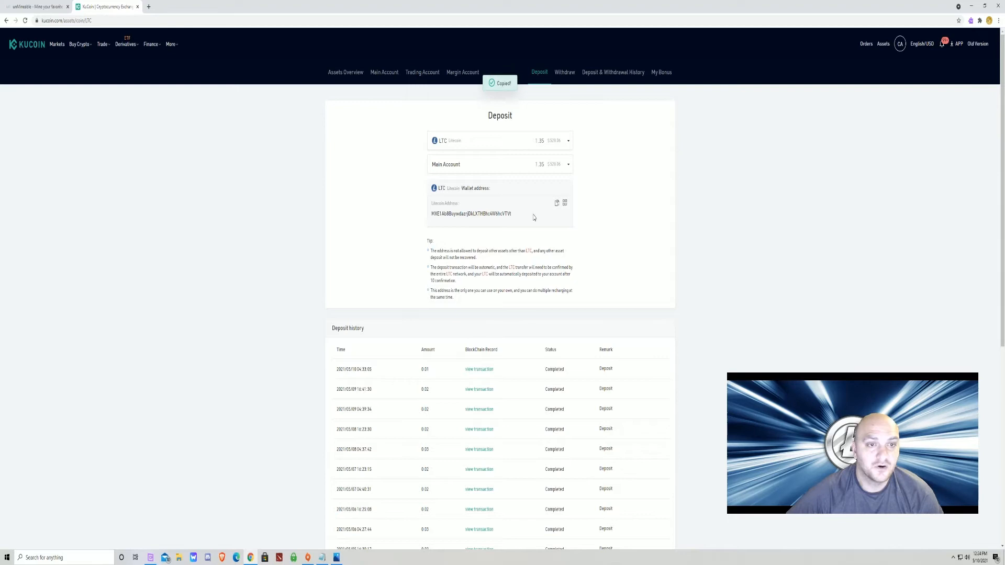
{"action": "left_click", "coordinate": [556, 204]}
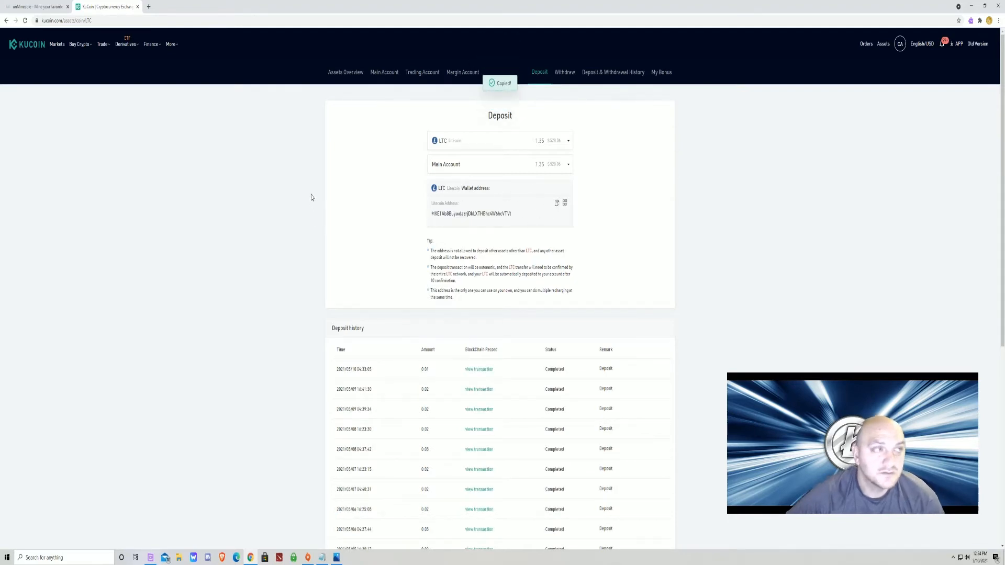
{"action": "mouse_move", "coordinate": [416, 182]}
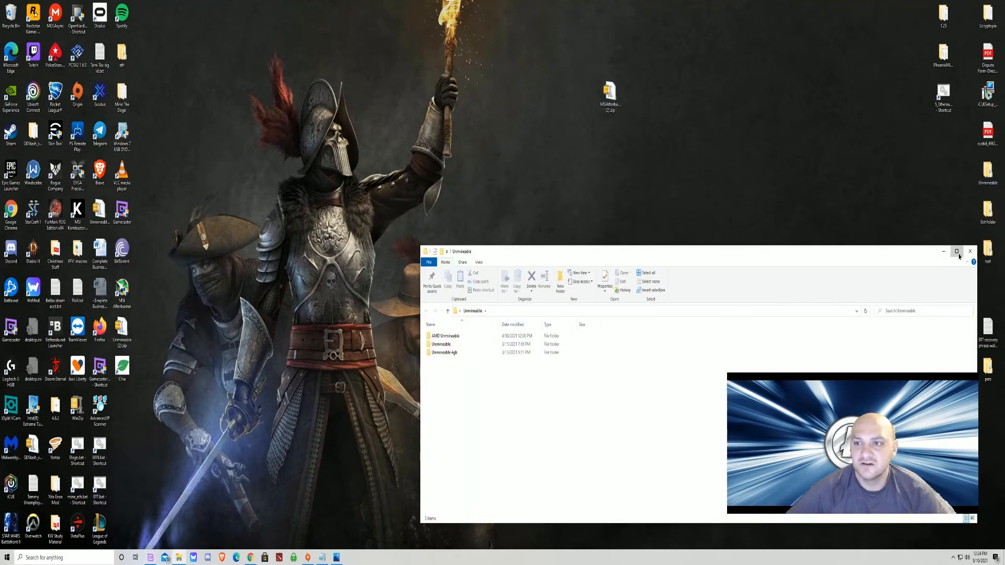
Maximize the Unmineable folder and look through its AMD Unmineable, Unmineable and third miner folders
{"action": "left_click", "coordinate": [957, 251]}
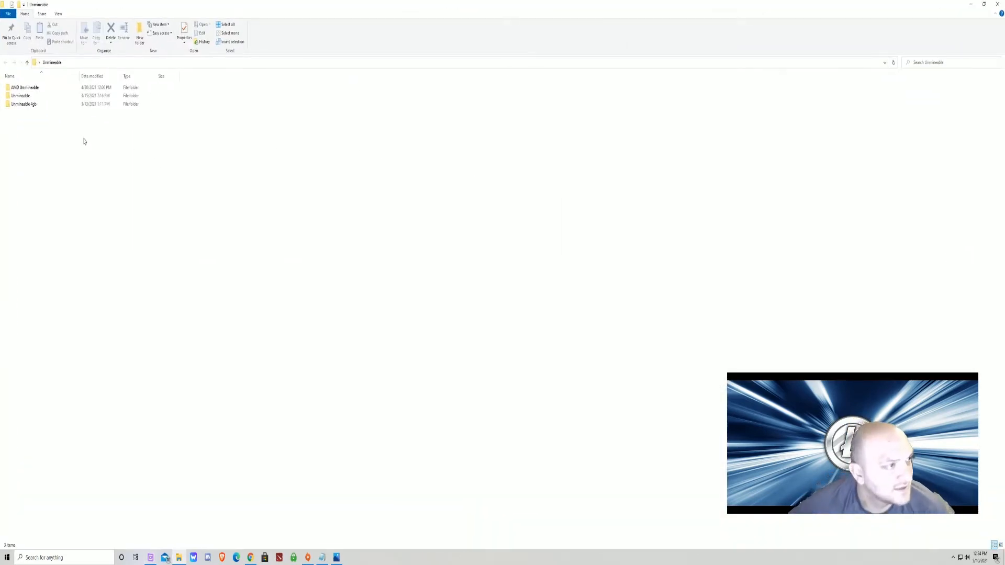
{"action": "left_click", "coordinate": [25, 87]}
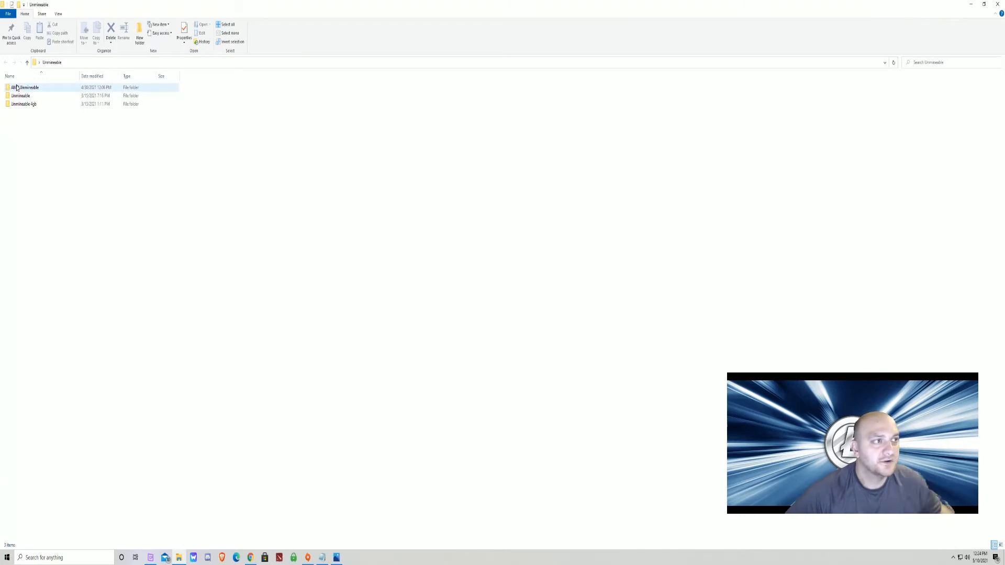
{"action": "left_click", "coordinate": [20, 96]}
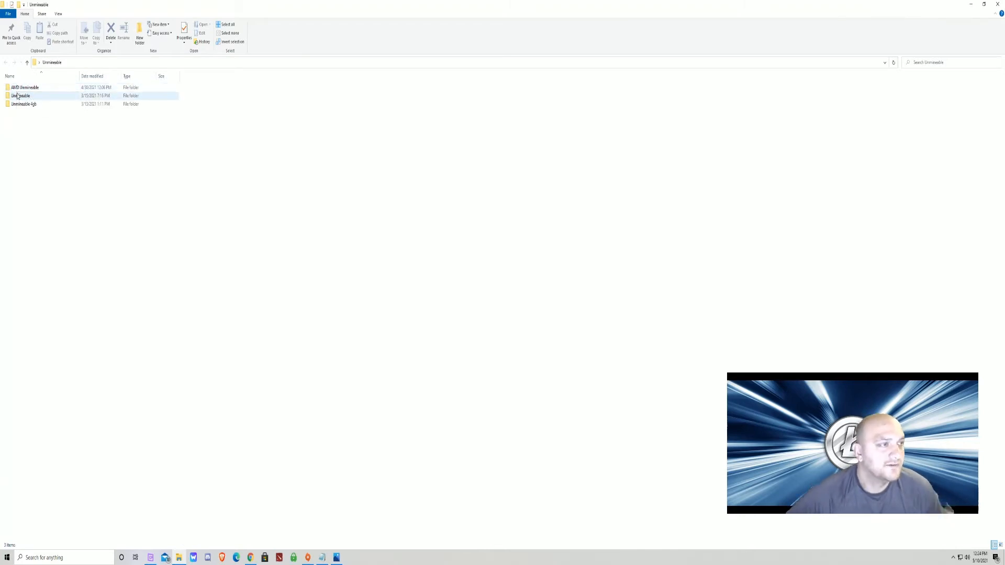
{"action": "mouse_move", "coordinate": [24, 87]}
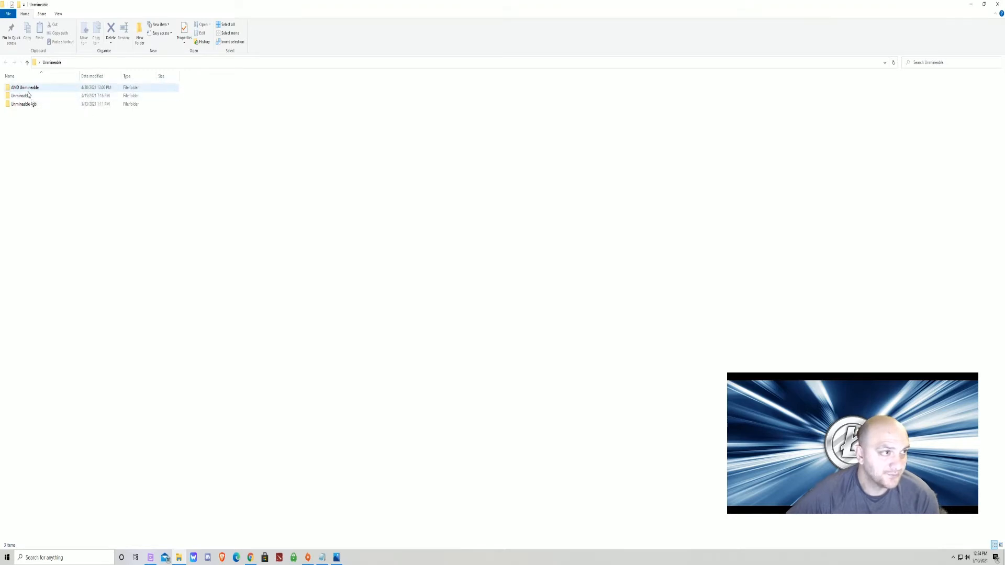
{"action": "left_click", "coordinate": [21, 95]}
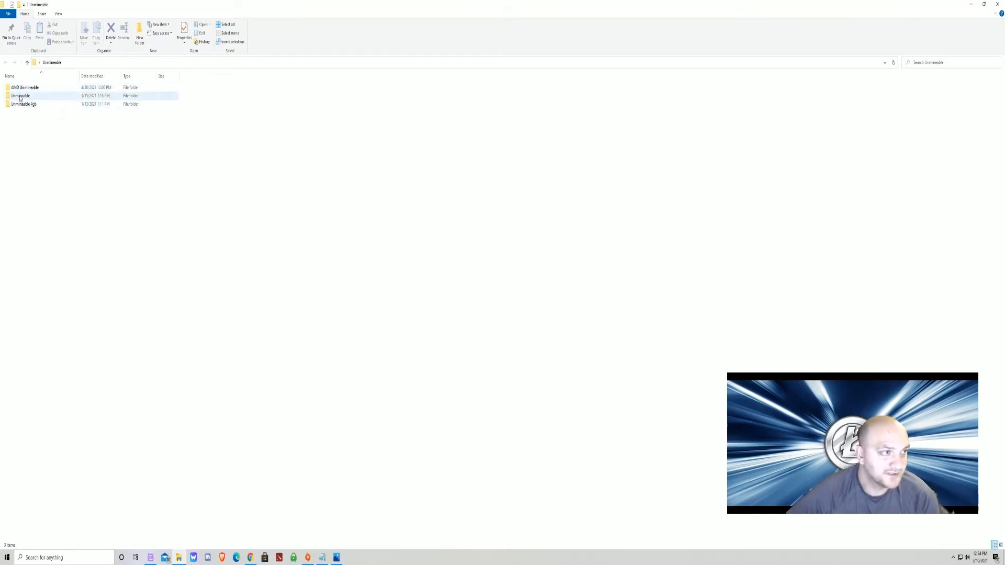
{"action": "mouse_move", "coordinate": [21, 95]}
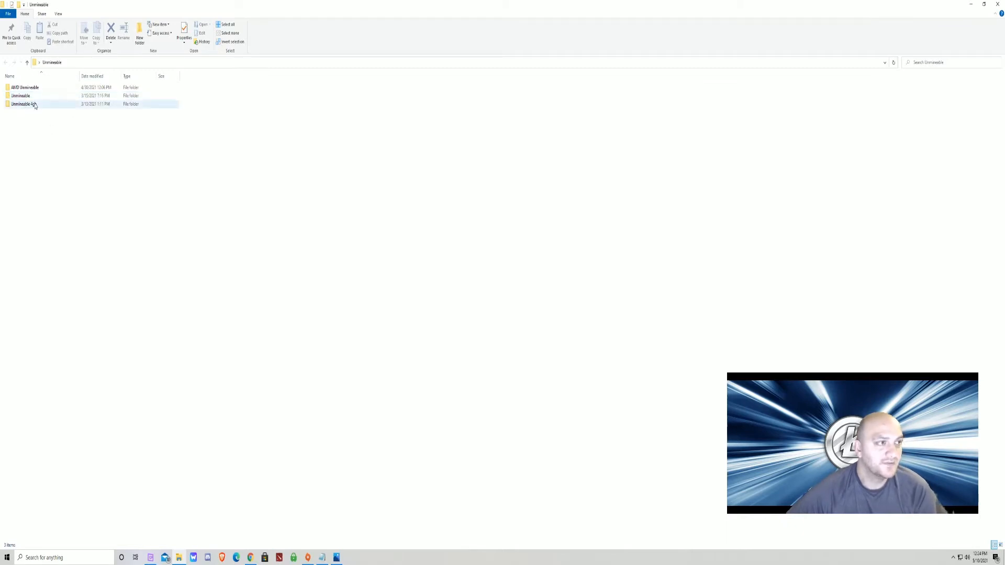
{"action": "mouse_move", "coordinate": [25, 104]}
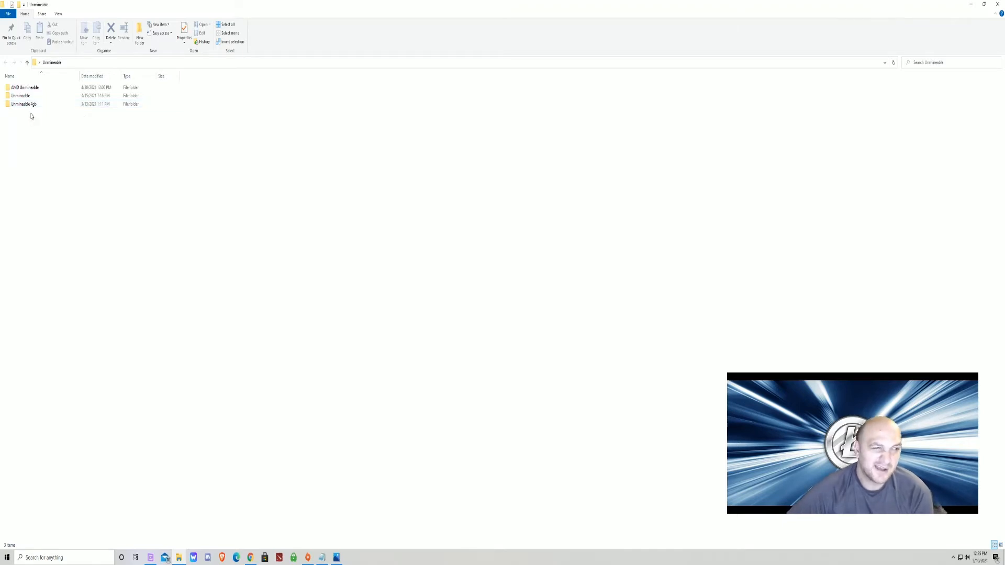
{"action": "left_click", "coordinate": [25, 103]}
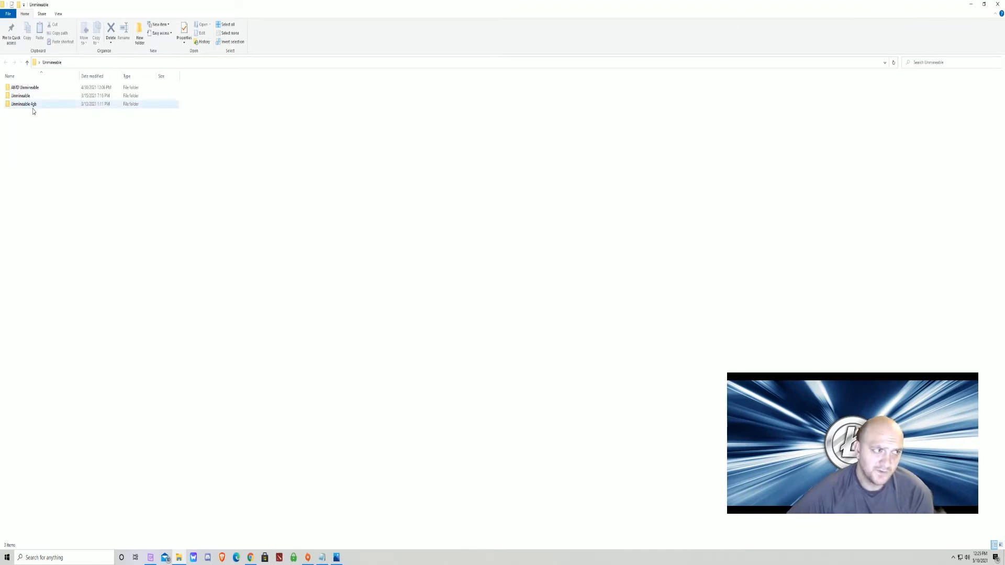
{"action": "mouse_move", "coordinate": [24, 104]}
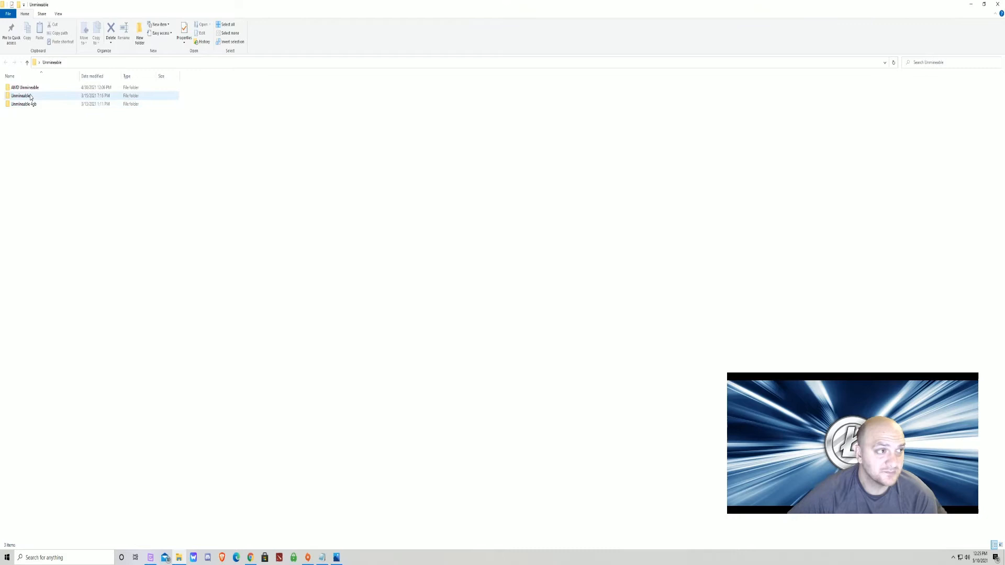
{"action": "mouse_move", "coordinate": [21, 95]}
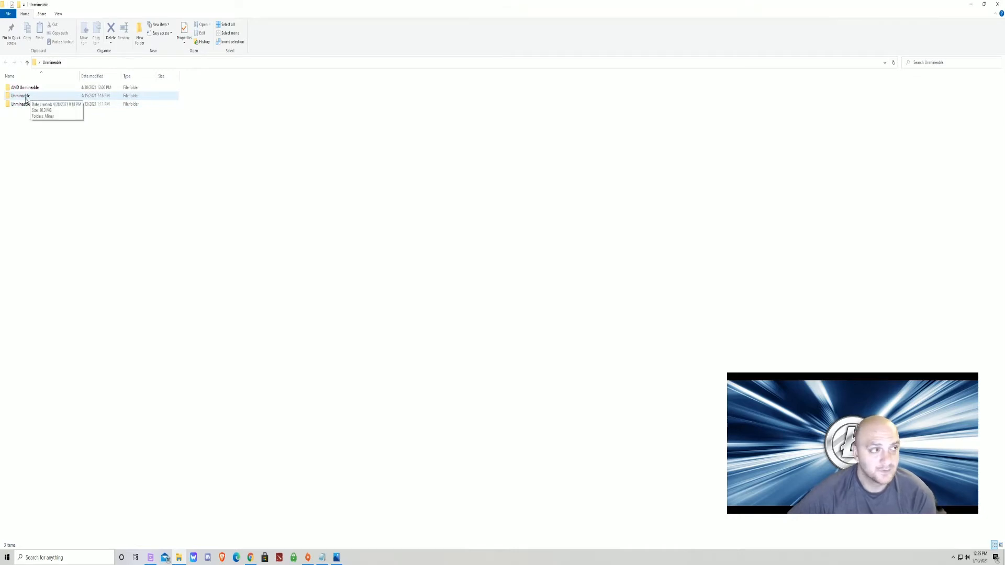
Go into Unmineable > Miner and bring up the context actions for LTC.BAT
{"action": "double_click", "coordinate": [20, 95]}
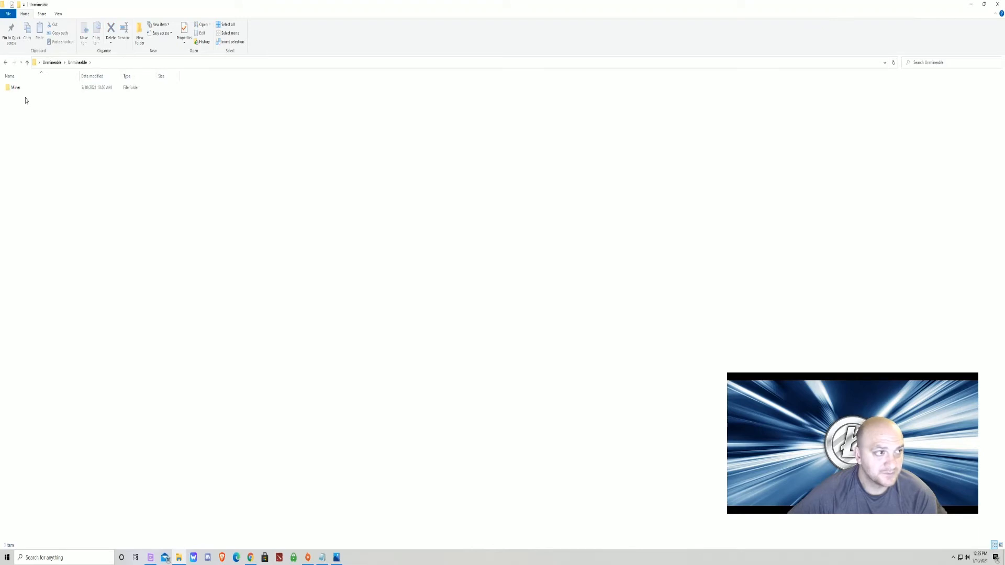
{"action": "double_click", "coordinate": [15, 86]}
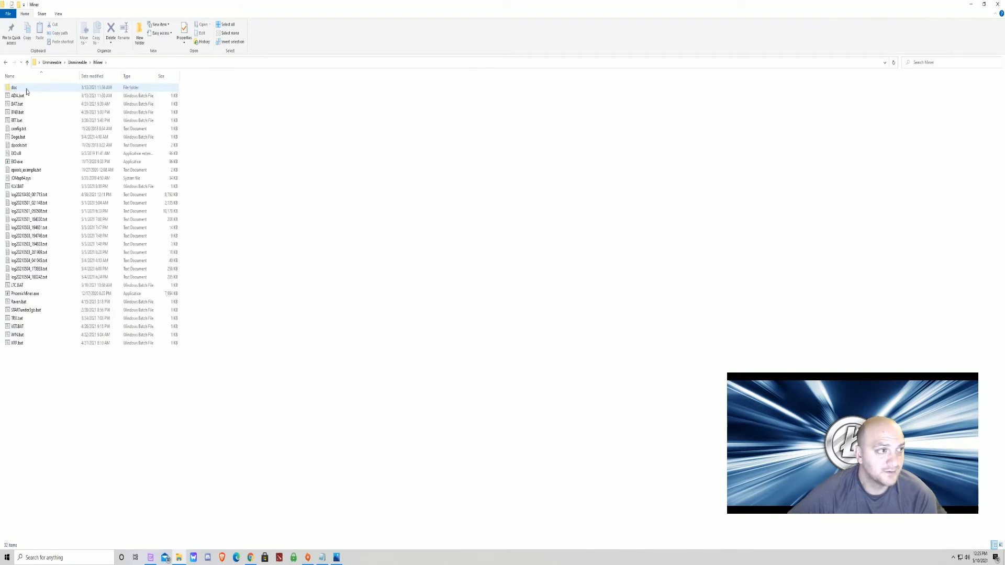
{"action": "left_click", "coordinate": [30, 276]}
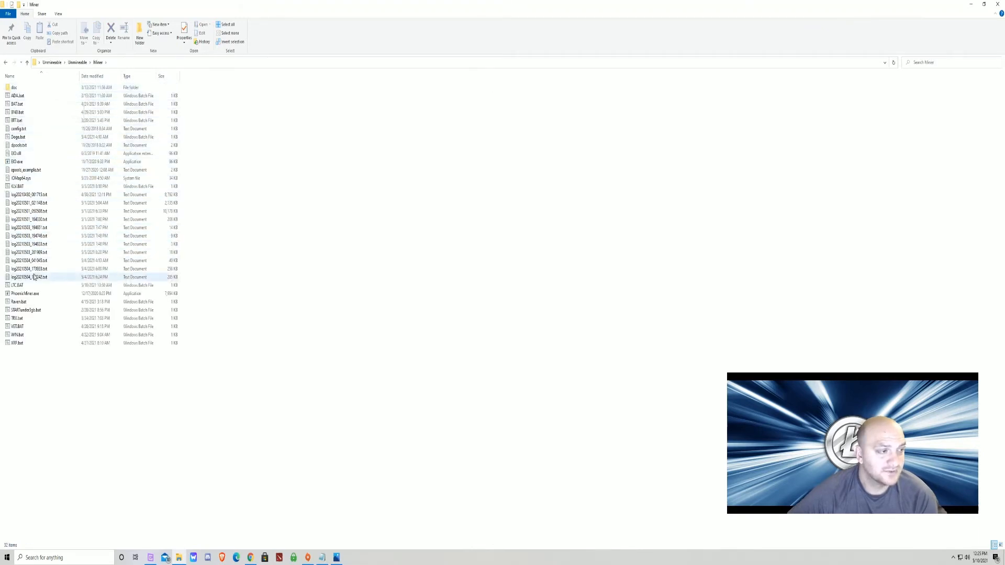
{"action": "left_click", "coordinate": [18, 284]}
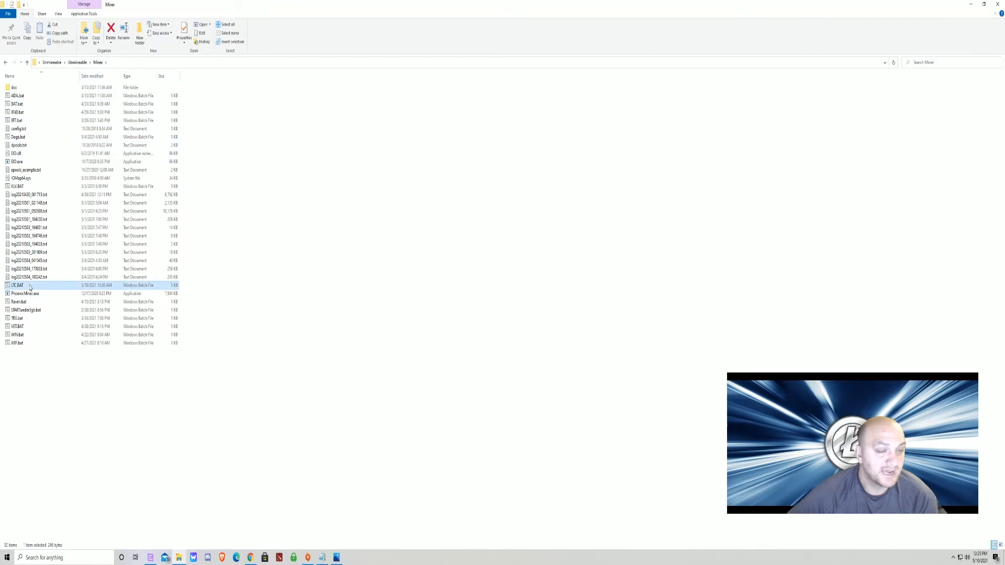
{"action": "mouse_move", "coordinate": [18, 285]}
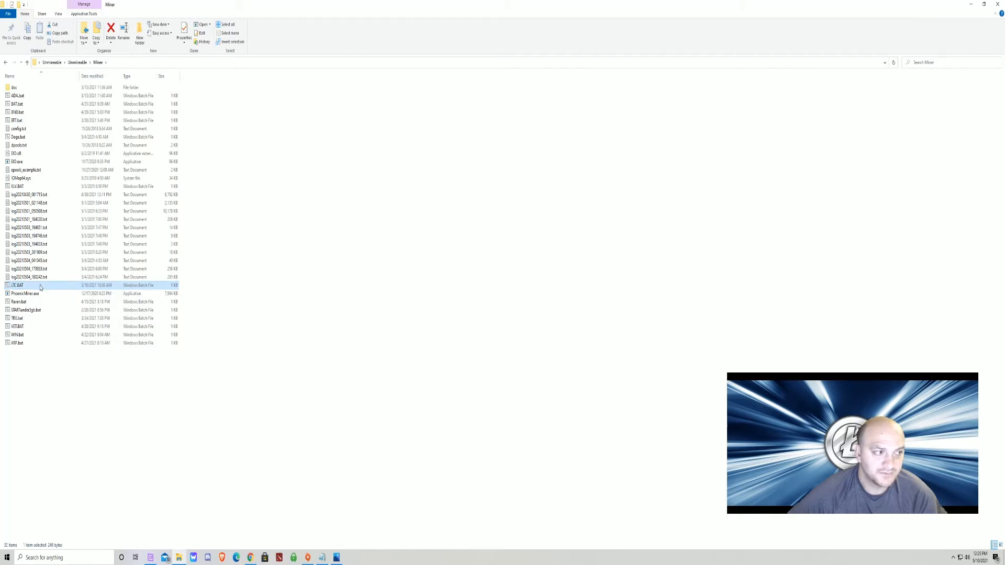
{"action": "right_click", "coordinate": [18, 285]}
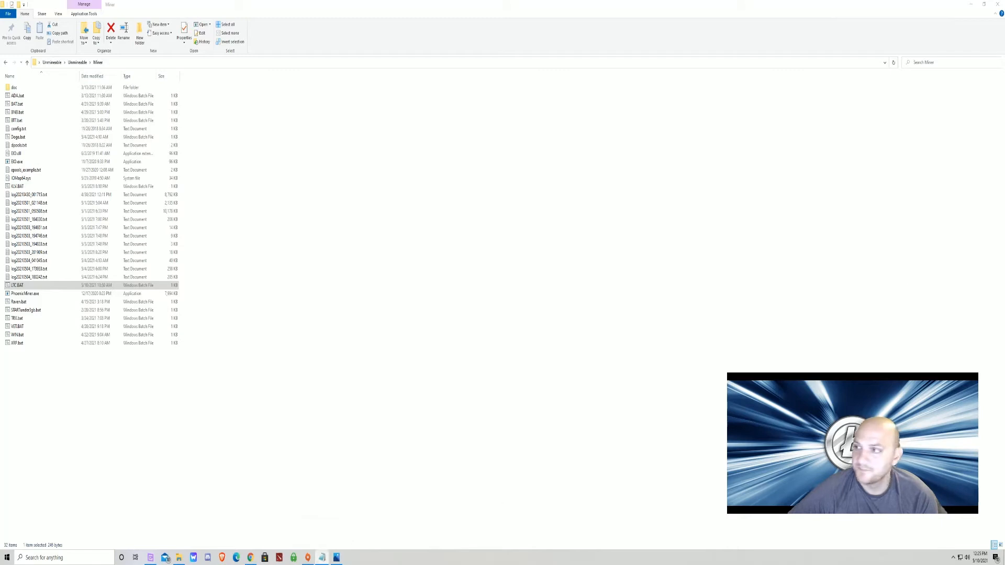
Edit LTC.BAT in Notepad, showing its PhoenixMiner command and wallet address
{"action": "double_click", "coordinate": [16, 285]}
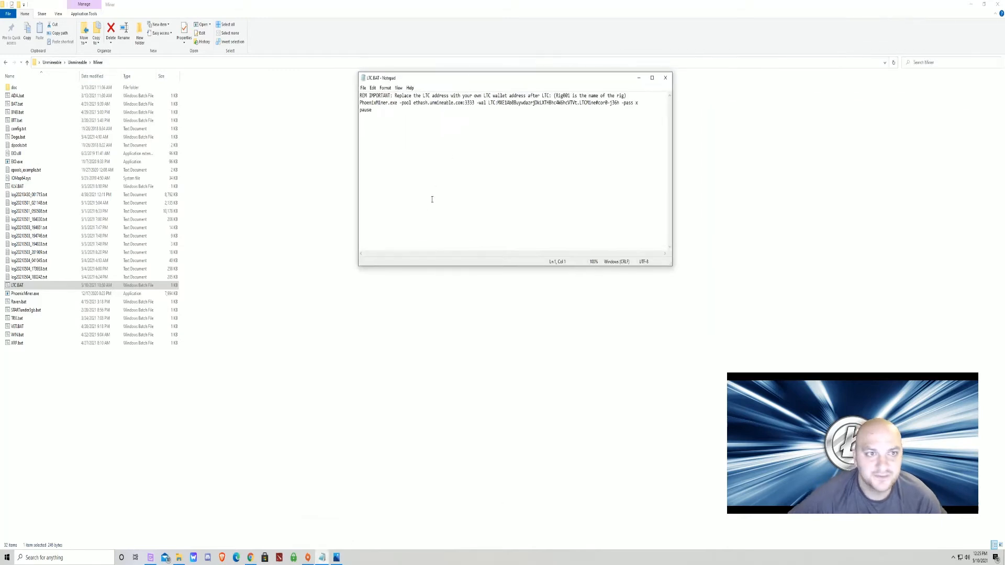
{"action": "mouse_move", "coordinate": [424, 255]}
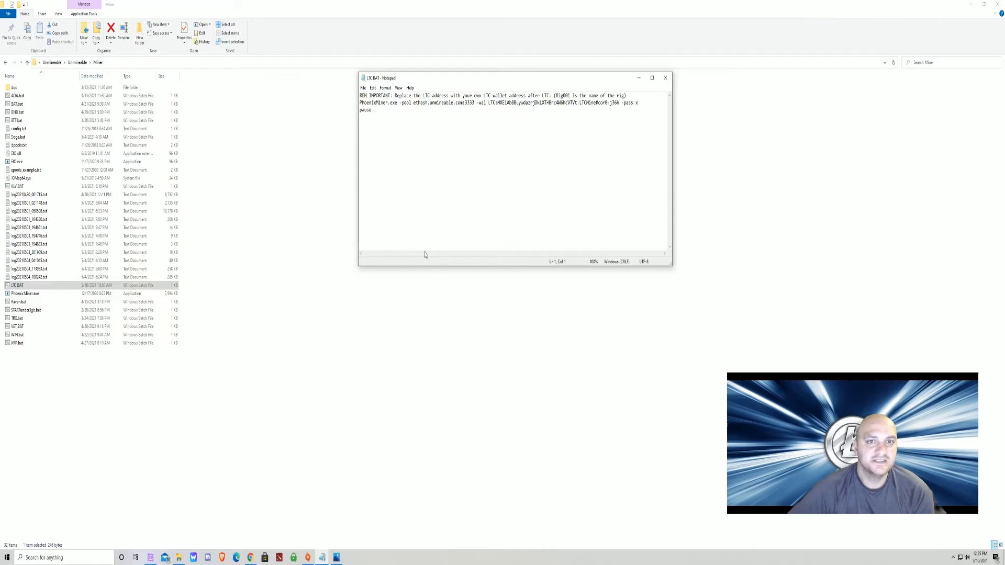
{"action": "mouse_move", "coordinate": [418, 182]}
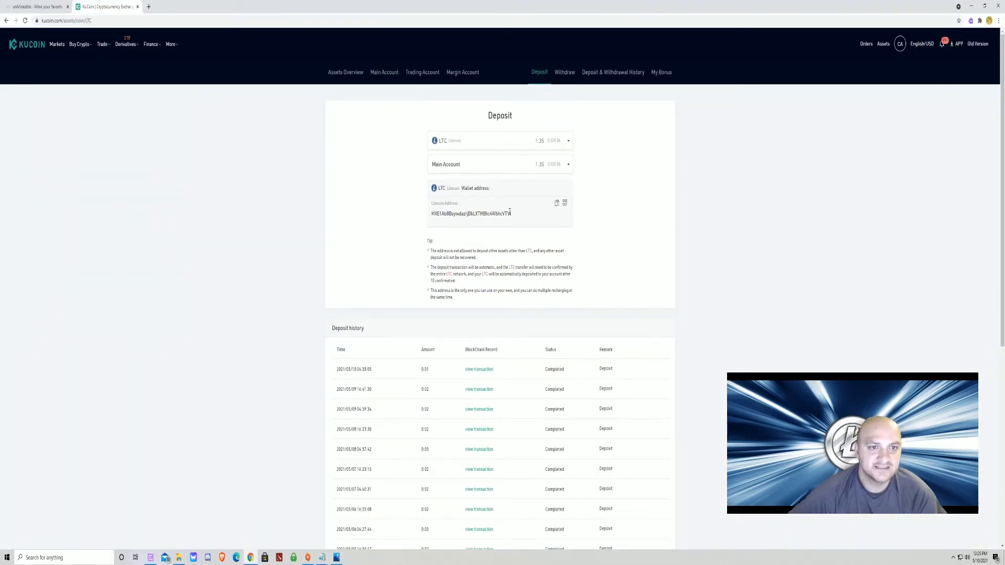
Copy the LTC deposit address again and return to the Notepad script
{"action": "left_click", "coordinate": [556, 203]}
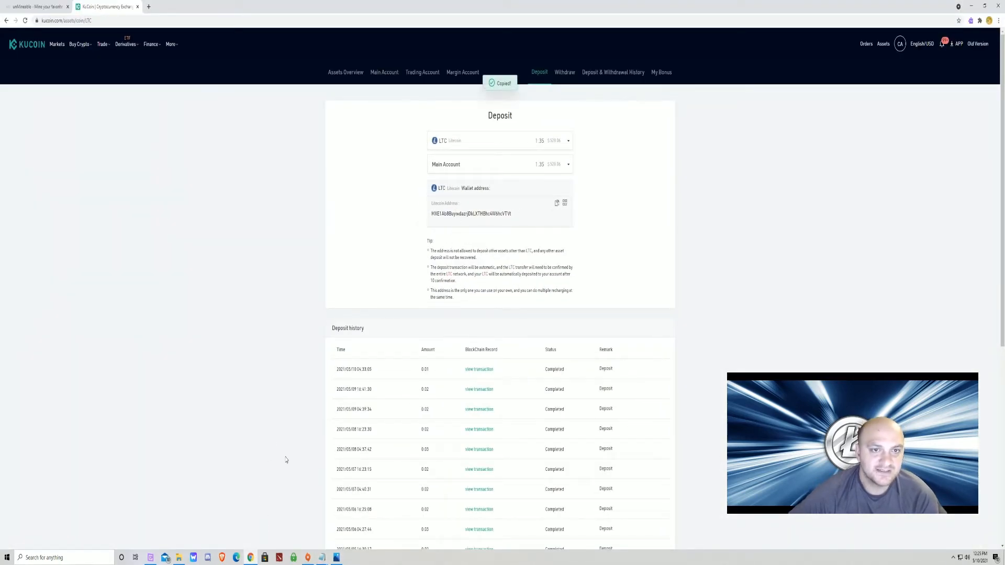
{"action": "type", "text": "nopt-j36h -pass x"}
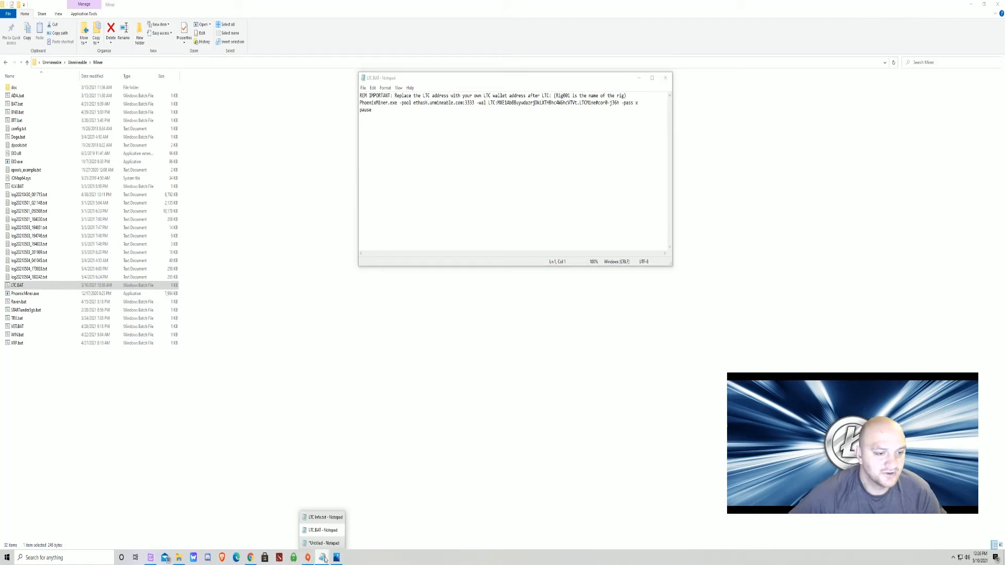
{"action": "mouse_move", "coordinate": [321, 524]}
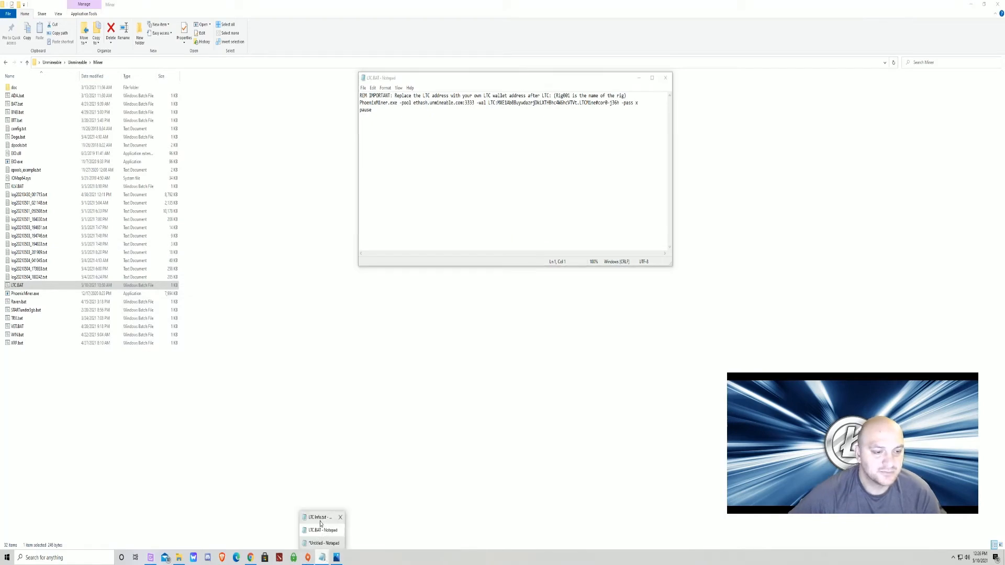
{"action": "mouse_move", "coordinate": [340, 518]}
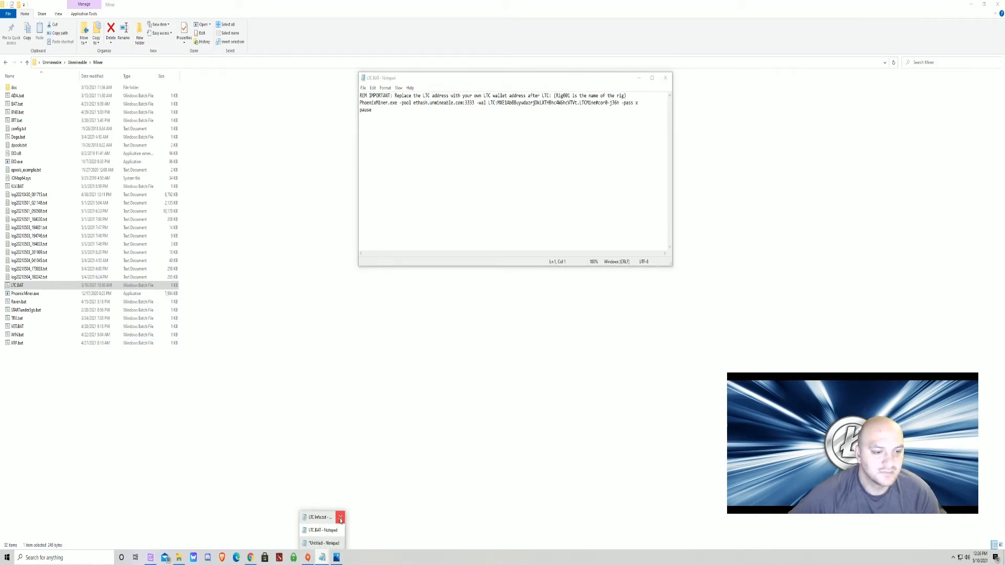
Close the extra Notepad and paste the KuCoin LTC address over the old wallet address
{"action": "left_click", "coordinate": [323, 543]}
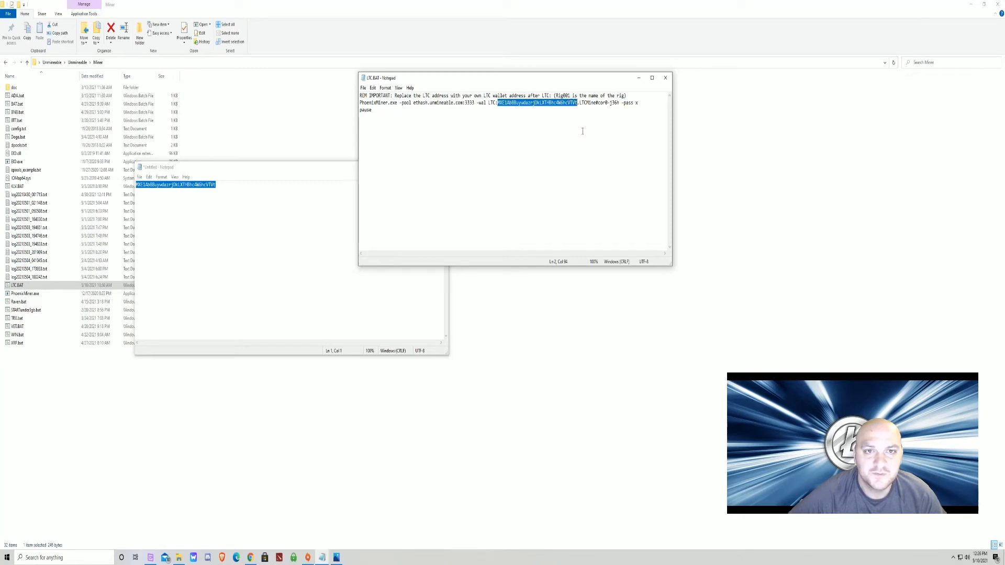
{"action": "mouse_move", "coordinate": [519, 294]}
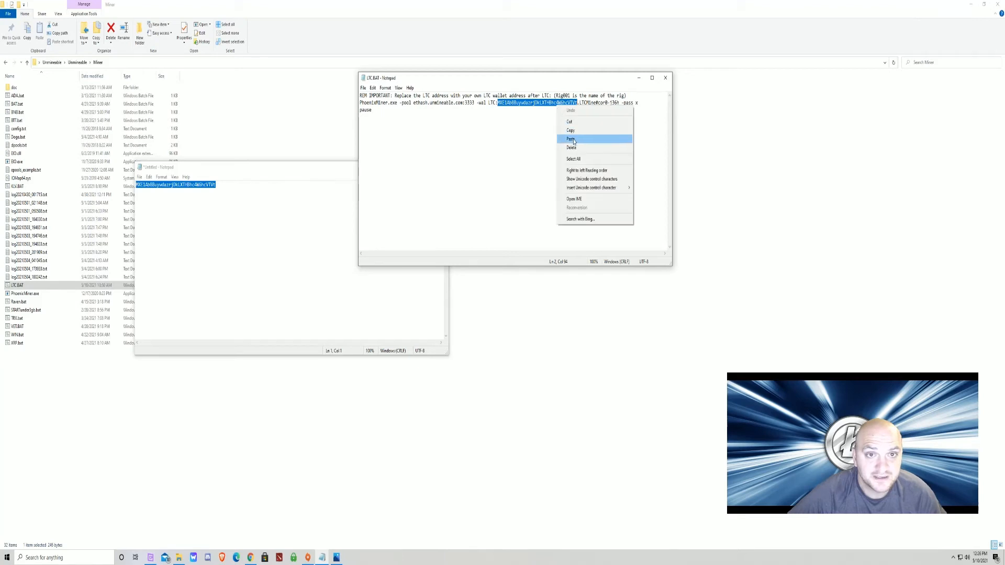
{"action": "left_click", "coordinate": [569, 138]}
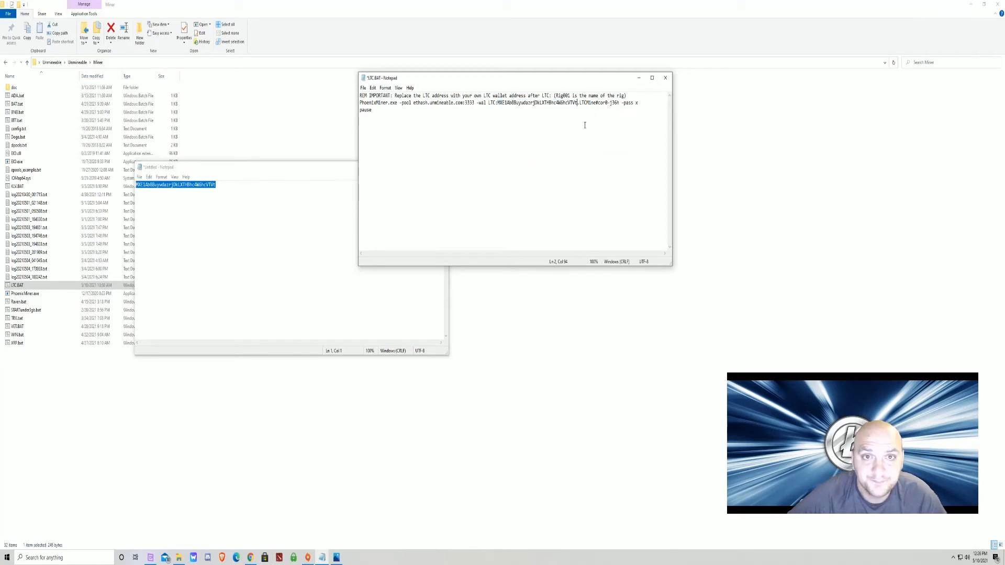
{"action": "left_click", "coordinate": [363, 88]}
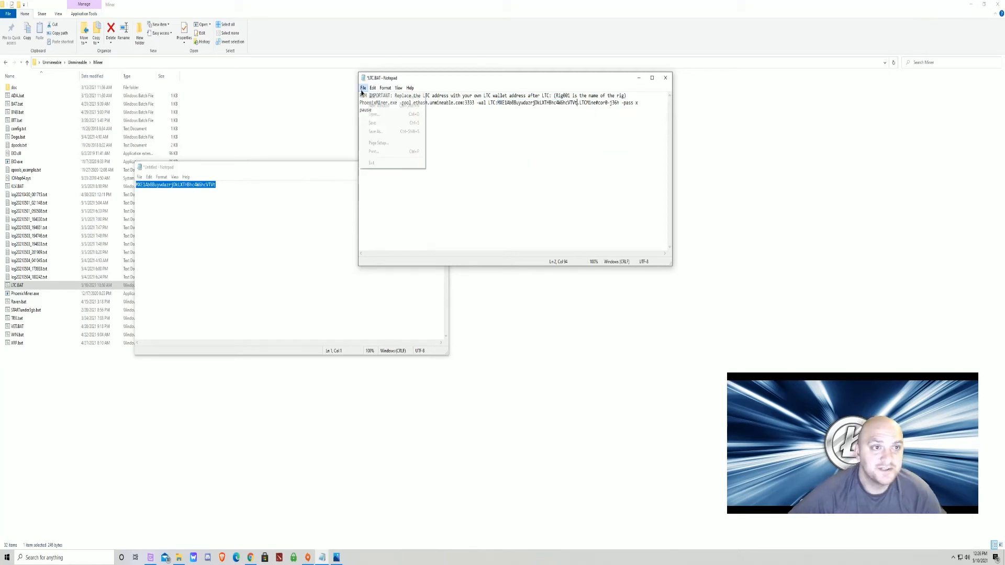
Save As with type All Files, replacing the existing LTC.BAT
{"action": "left_click", "coordinate": [374, 114]}
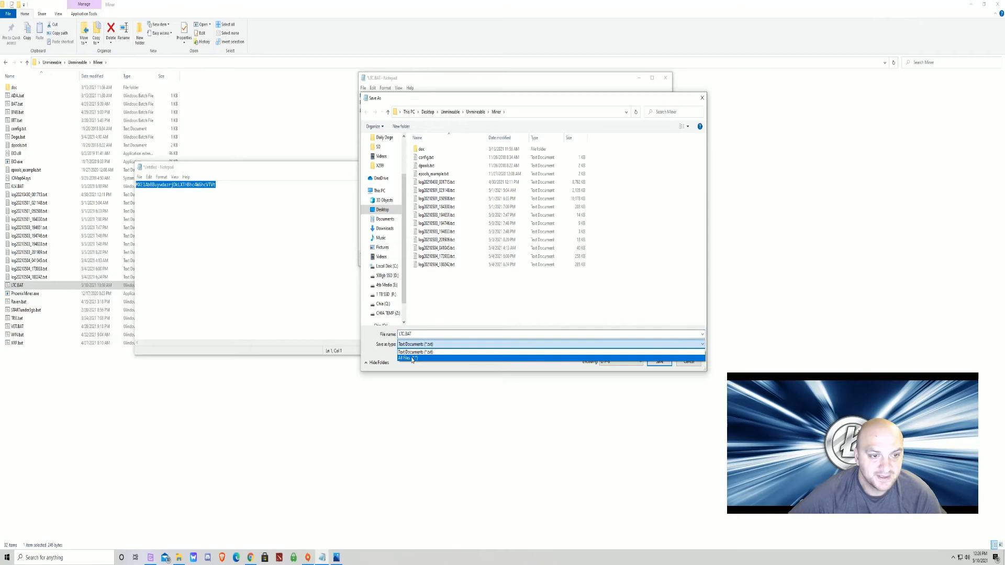
{"action": "left_click", "coordinate": [413, 358]}
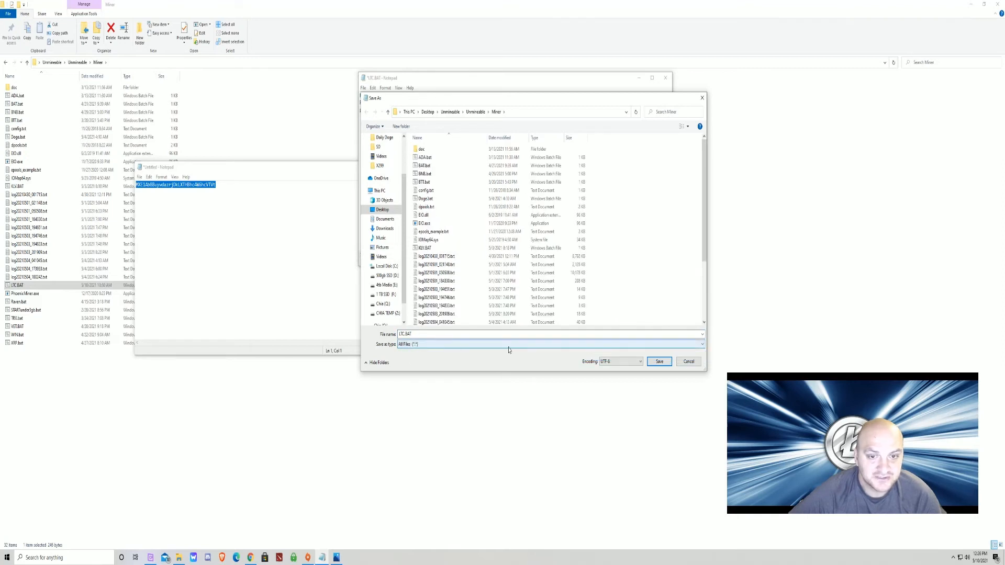
{"action": "left_click", "coordinate": [659, 361]}
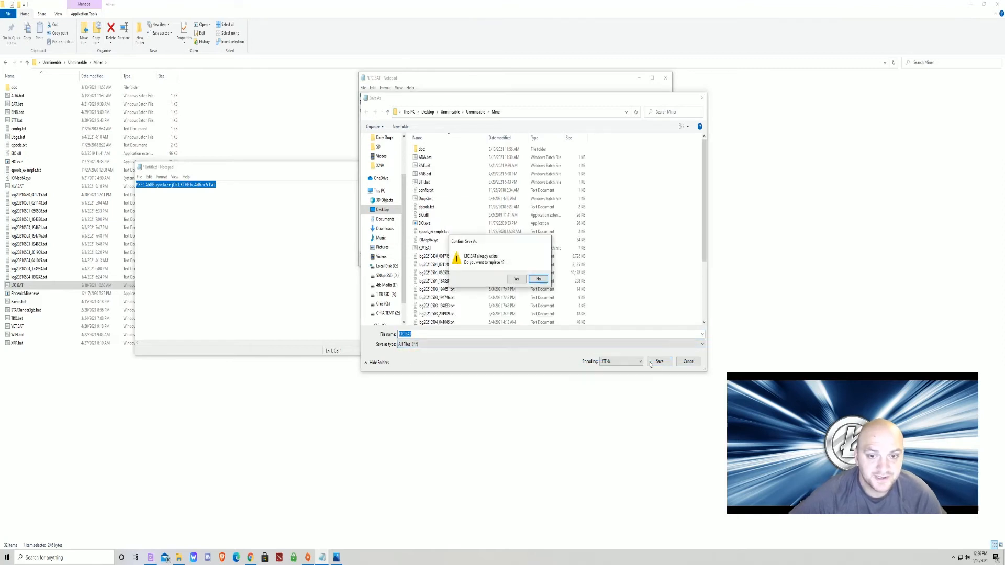
{"action": "left_click", "coordinate": [517, 279]}
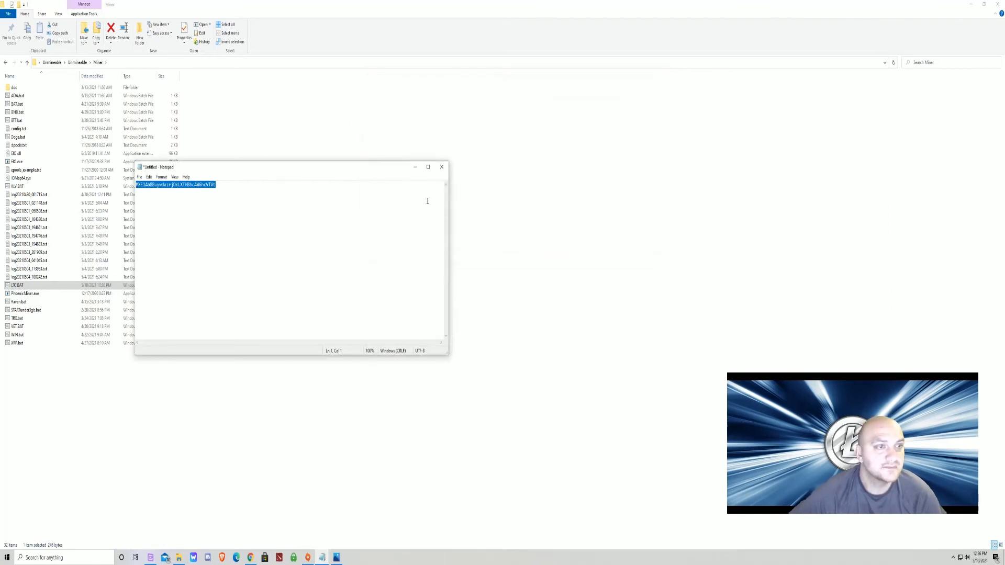
Close the scratch note and run LTC.BAT so the miner connects to the unMineable pool
{"action": "left_click", "coordinate": [441, 167]}
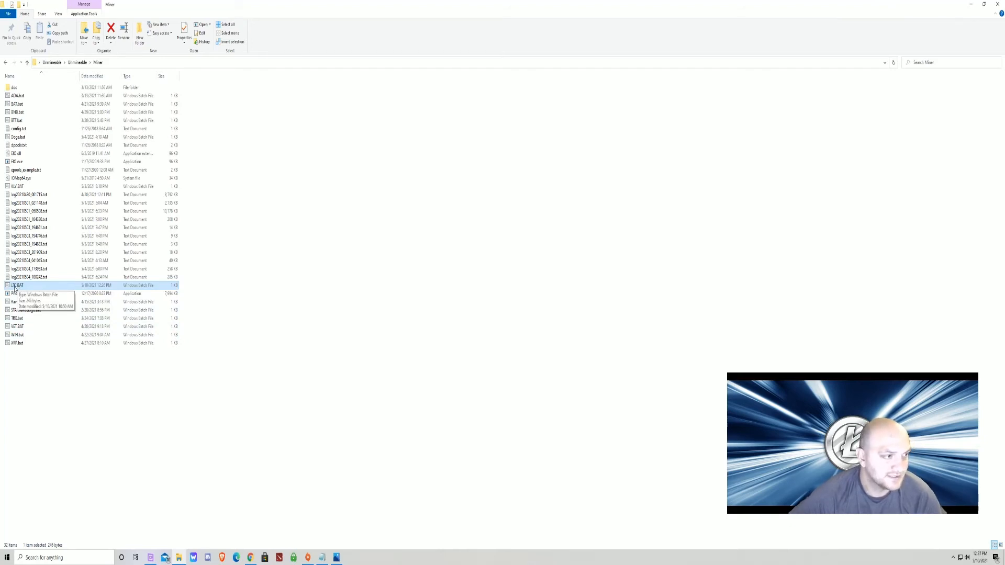
{"action": "double_click", "coordinate": [17, 285]}
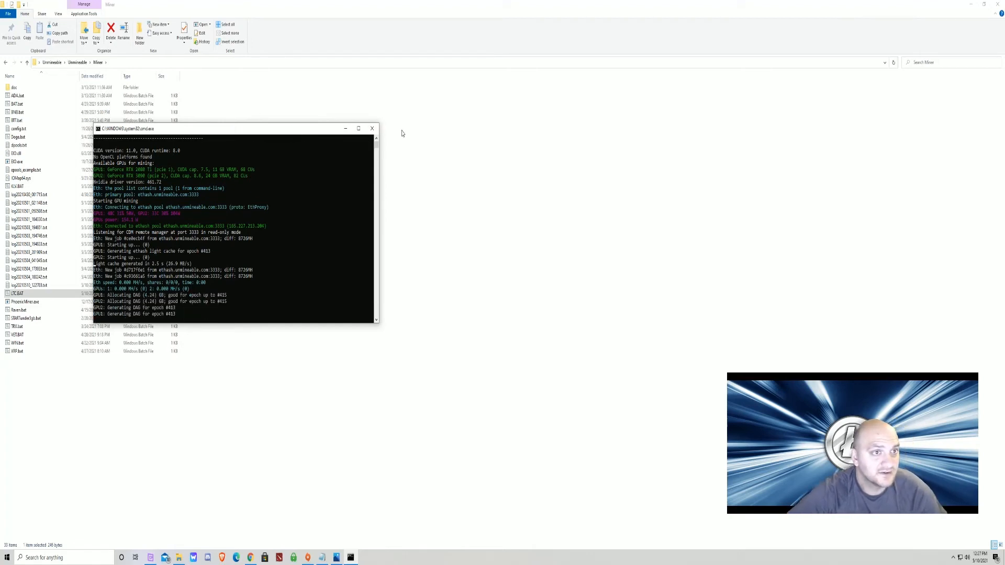
Expand the PhoenixMiner console to full screen while mining runs at about 140 MH/s
{"action": "left_click", "coordinate": [358, 128]}
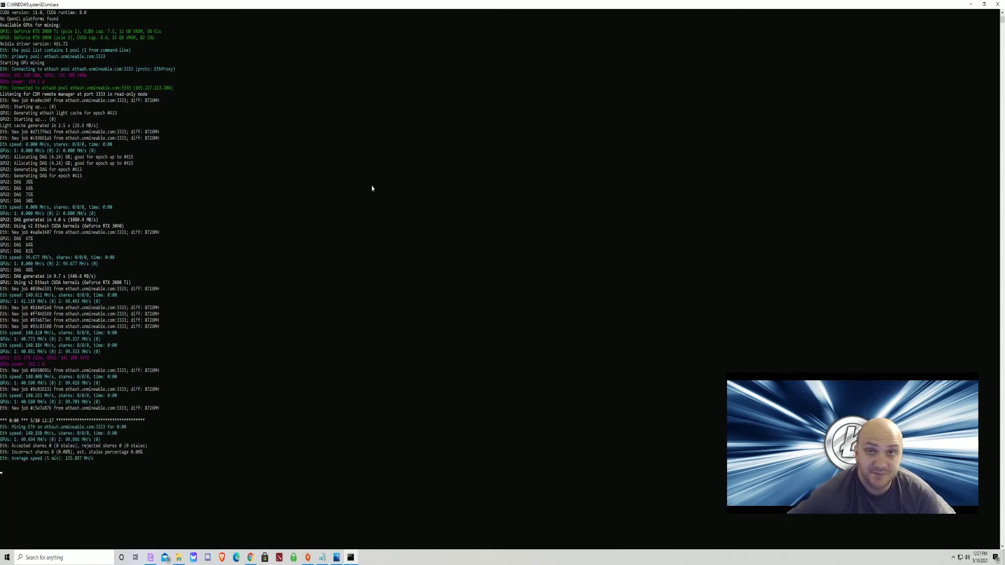
{"action": "mouse_move", "coordinate": [987, 21]}
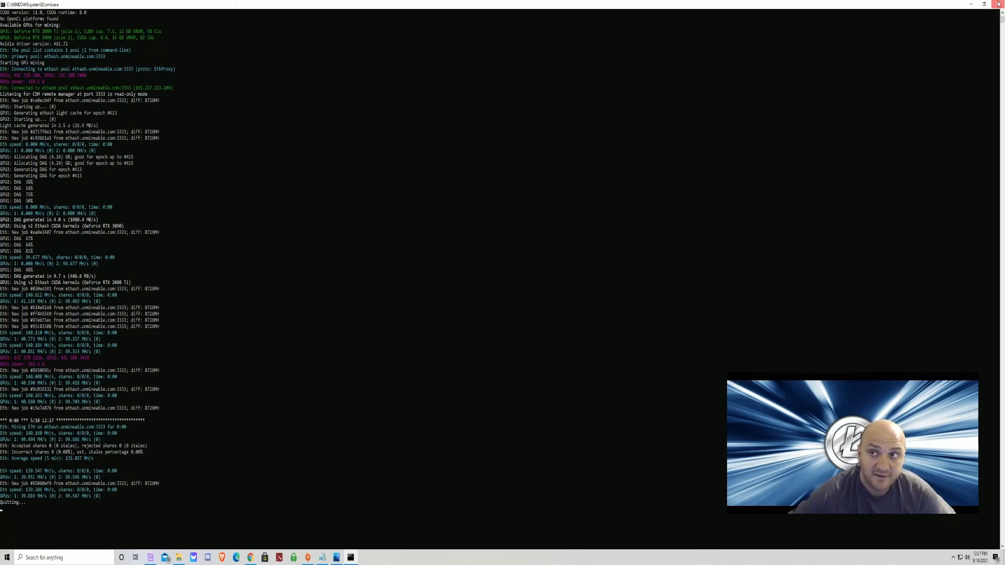
{"action": "mouse_move", "coordinate": [702, 280]}
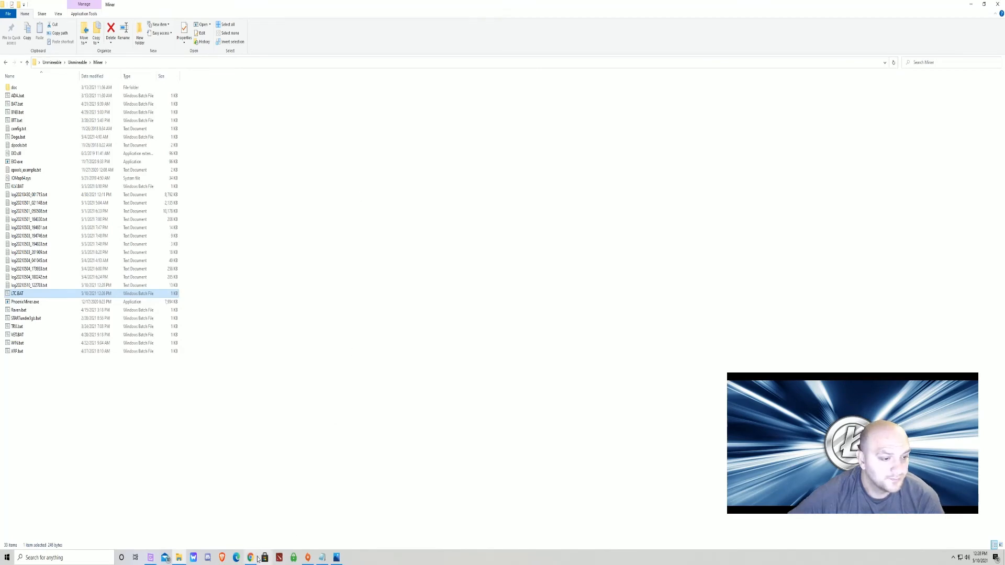
Search 'LT' in unMineable's coin list and go to the Litecoin mining page
{"action": "left_click", "coordinate": [237, 557]}
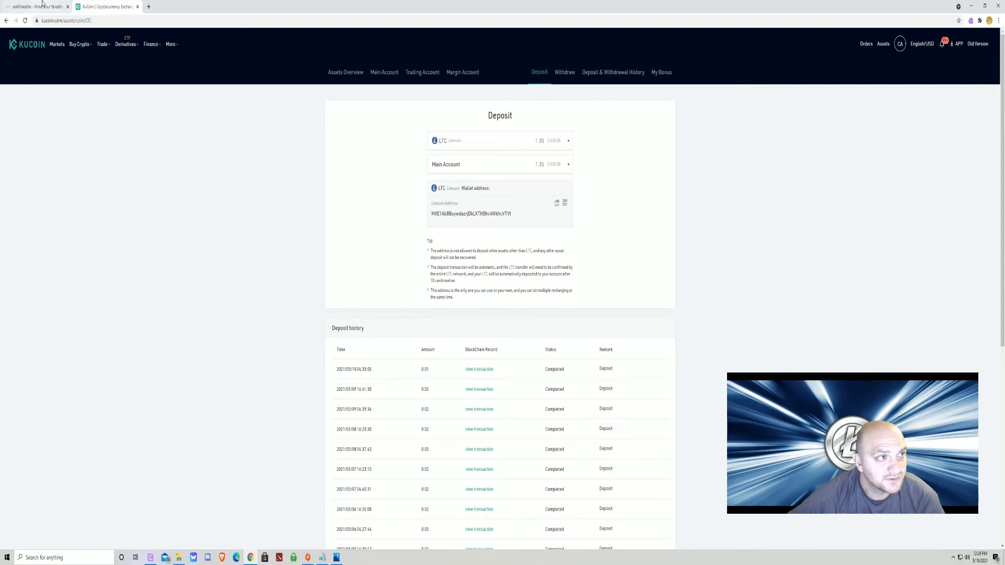
{"action": "mouse_move", "coordinate": [35, 6]}
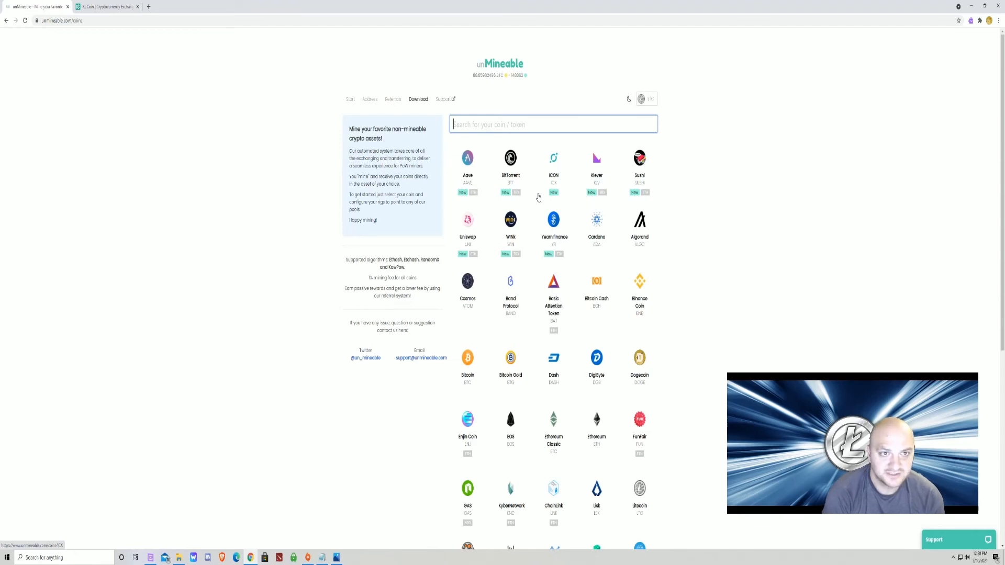
{"action": "type", "text": "LTC"}
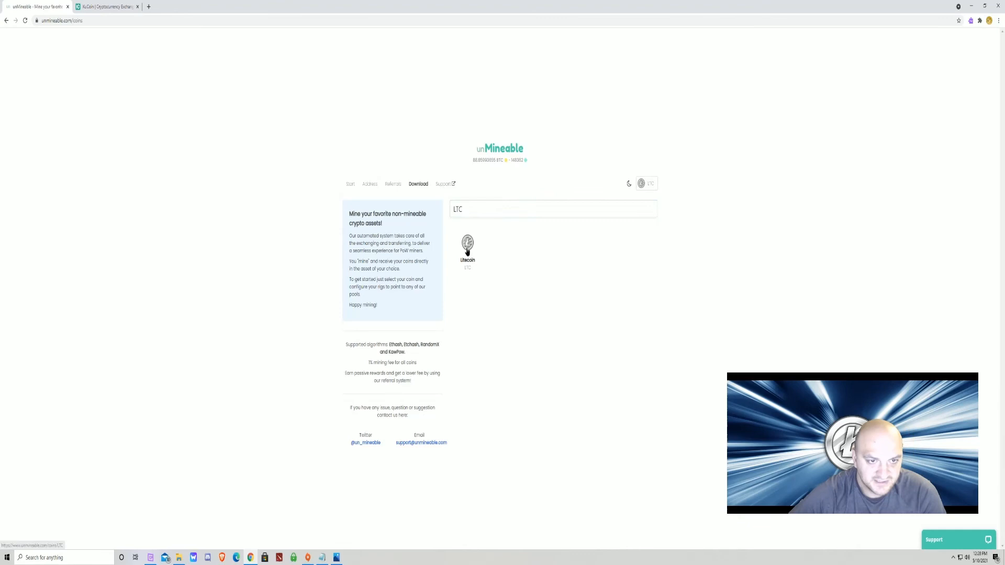
{"action": "left_click", "coordinate": [467, 247]}
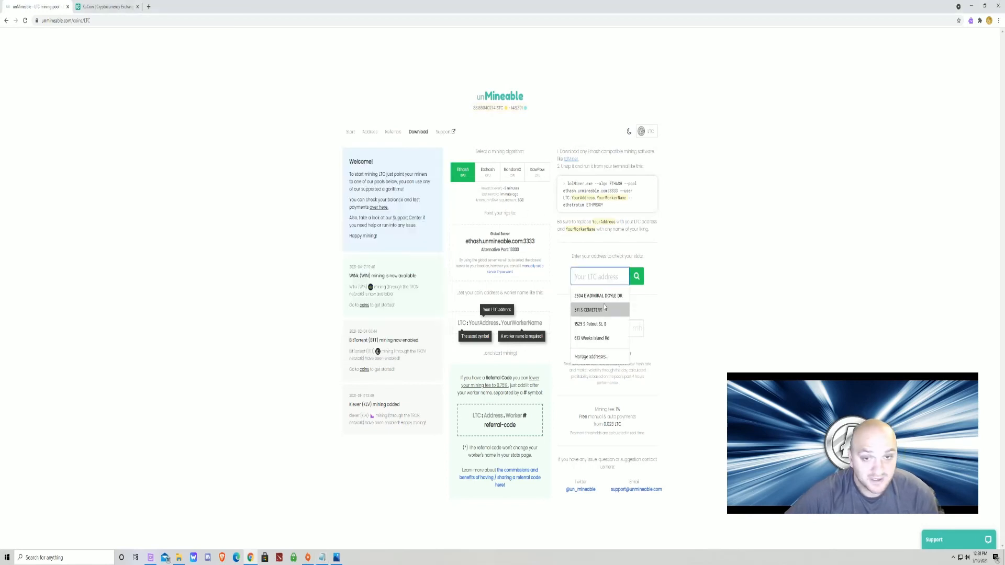
Look up the KuCoin LTC address, showing a zero LTC balance with the LTCMiner worker
{"action": "left_click", "coordinate": [598, 308]}
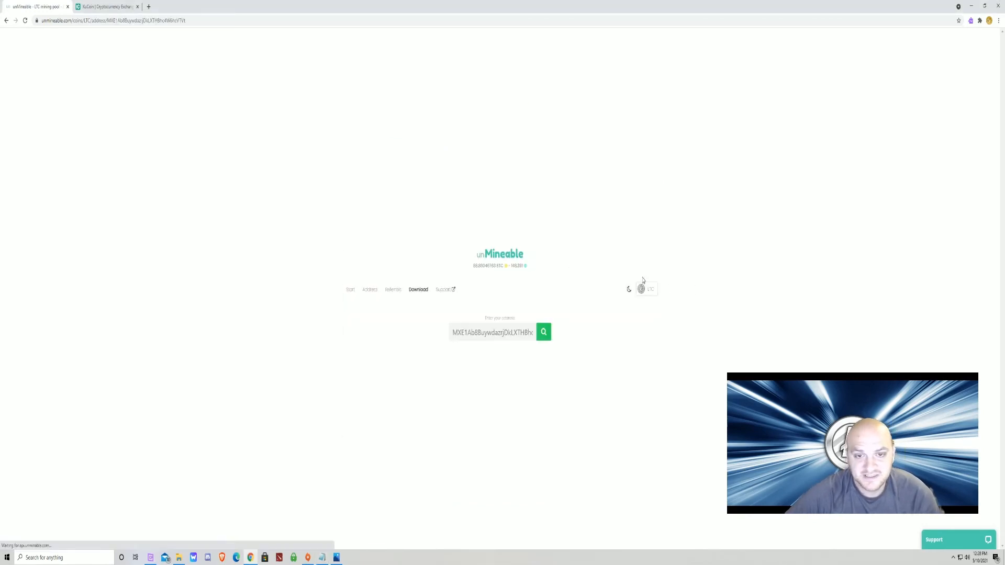
{"action": "left_click", "coordinate": [544, 332]}
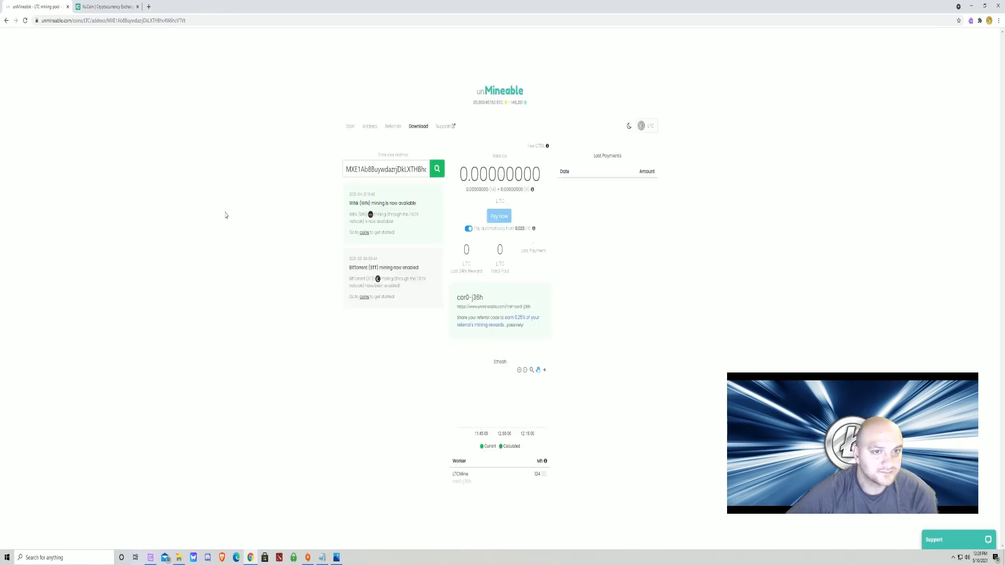
{"action": "mouse_move", "coordinate": [404, 515]}
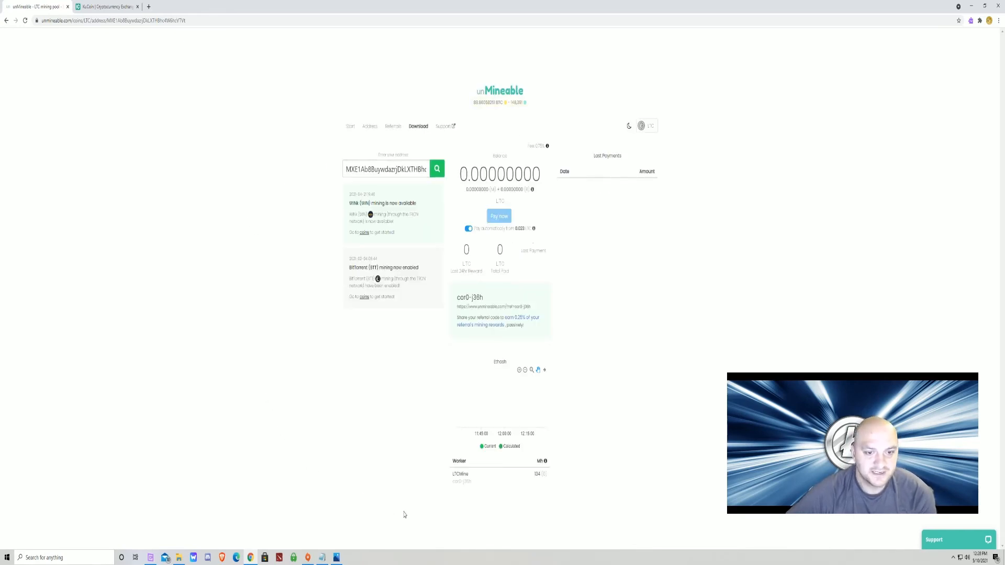
{"action": "mouse_move", "coordinate": [239, 307]}
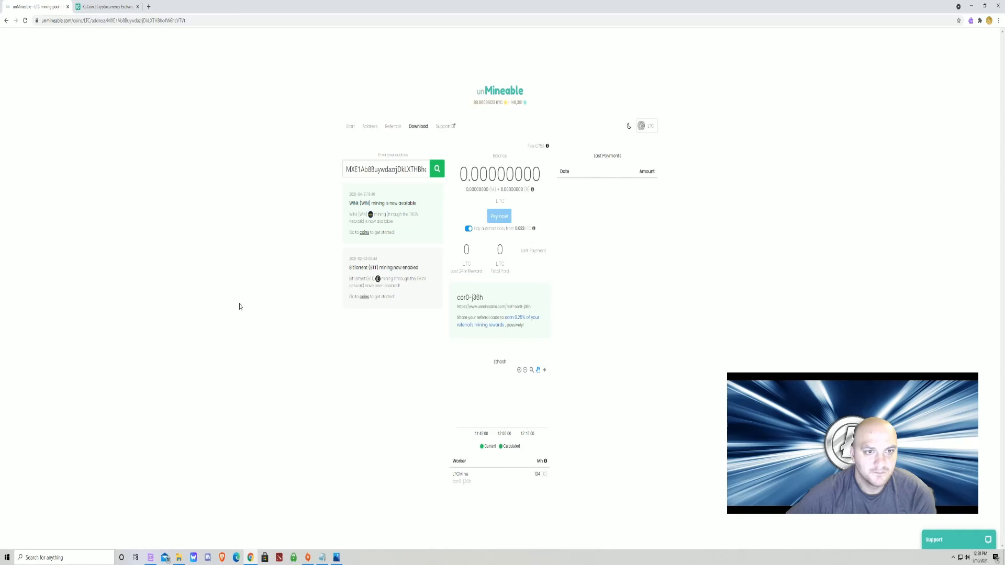
{"action": "mouse_move", "coordinate": [455, 170]}
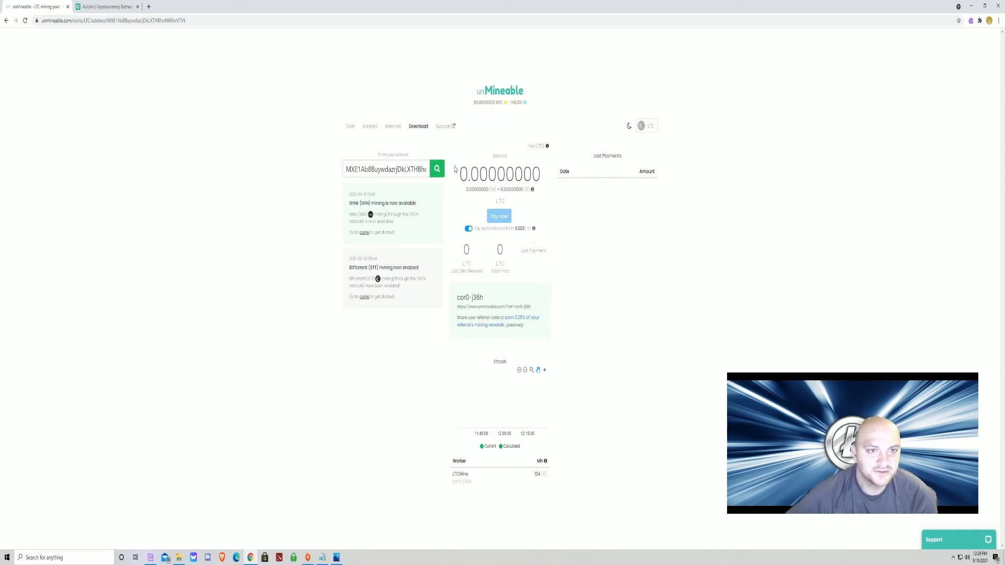
{"action": "mouse_move", "coordinate": [574, 204]}
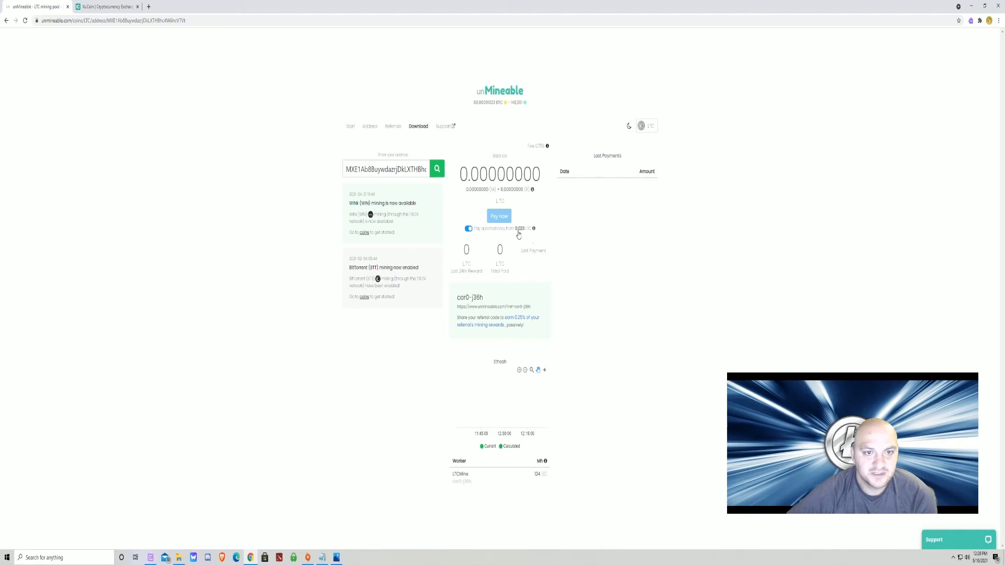
{"action": "mouse_move", "coordinate": [622, 234]}
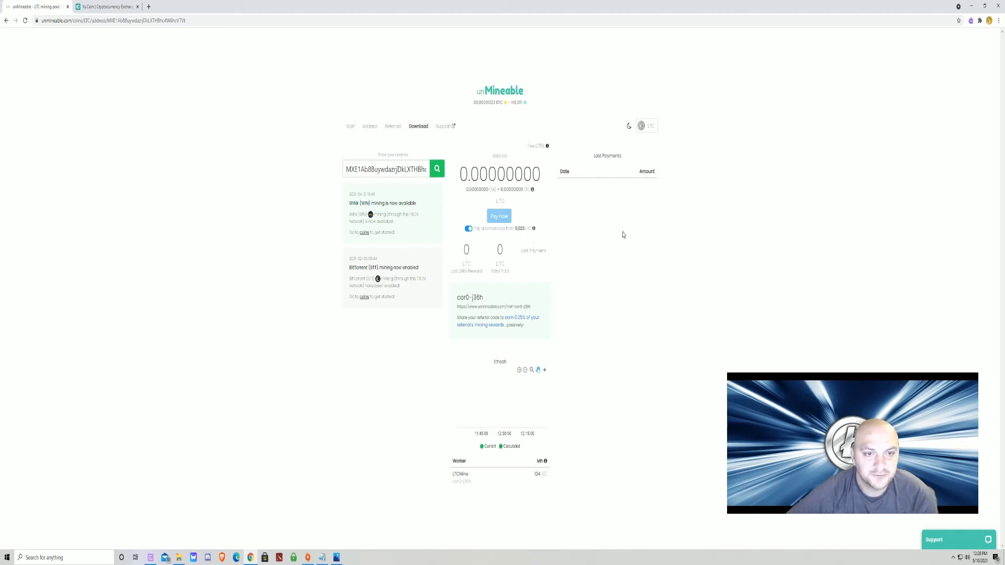
{"action": "mouse_move", "coordinate": [322, 215]}
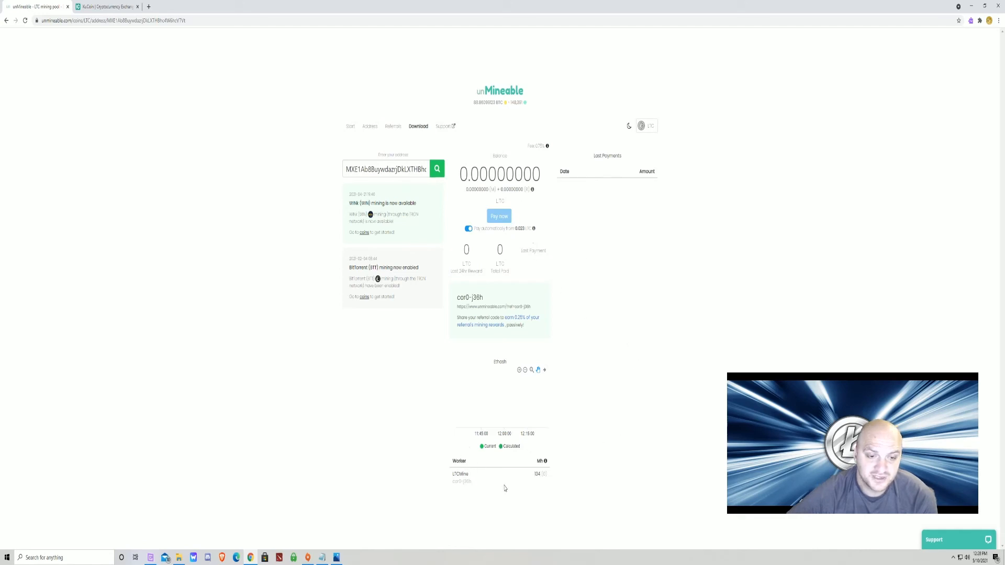
{"action": "mouse_move", "coordinate": [482, 492]}
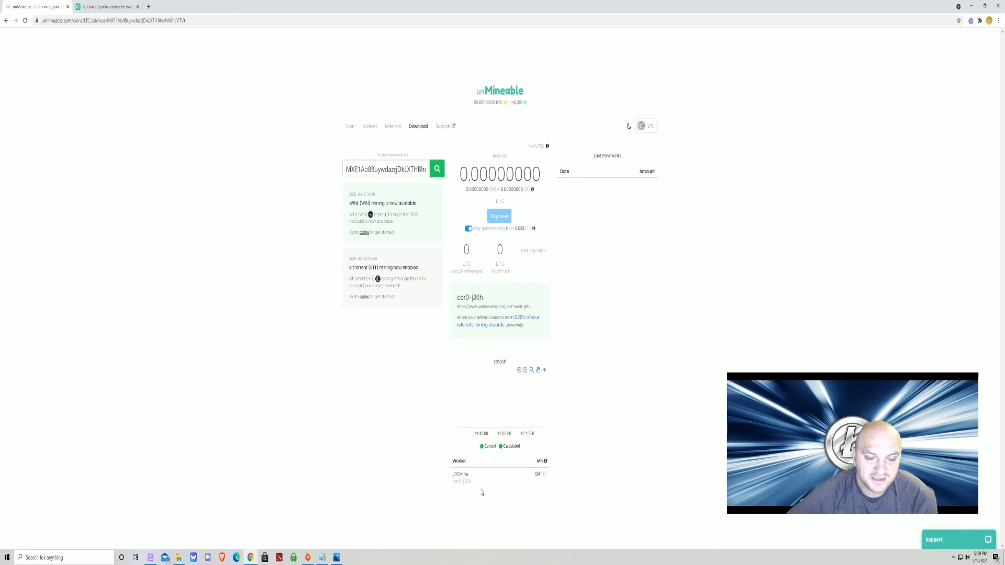
{"action": "mouse_move", "coordinate": [537, 518]}
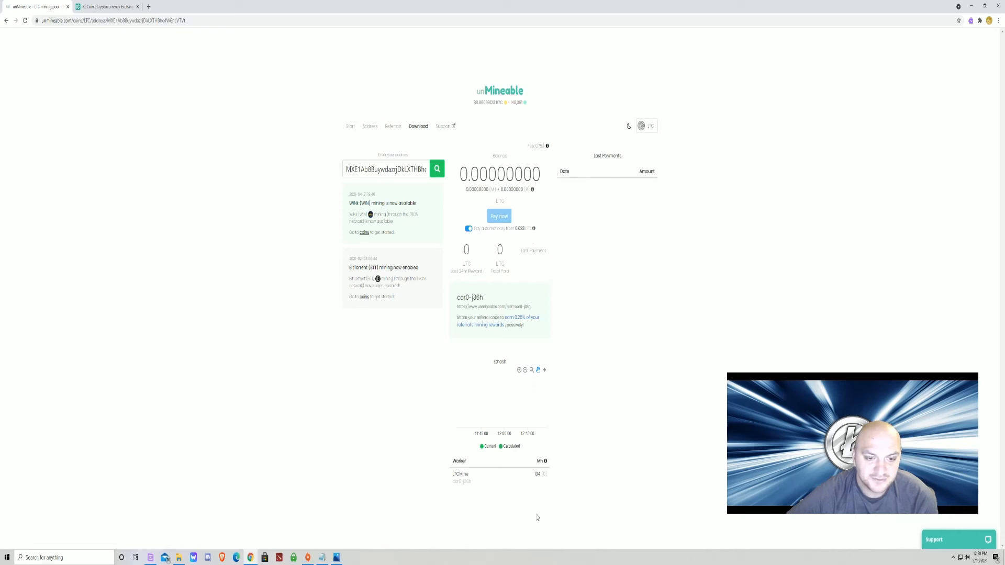
{"action": "mouse_move", "coordinate": [459, 501]}
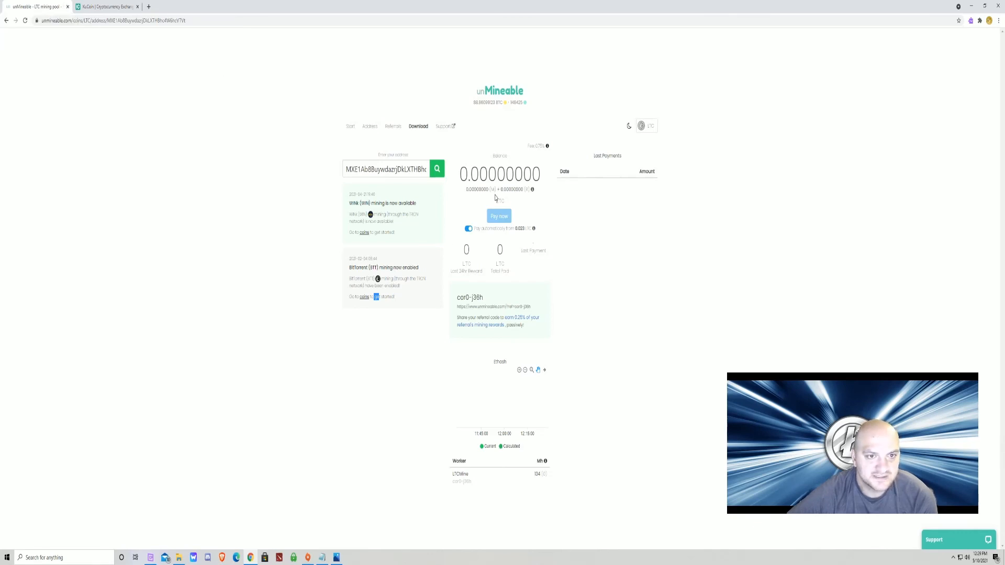
Switch to KuCoin and view the Main Account holdings, where Litecoin shows 1.35 LTC
{"action": "left_click", "coordinate": [103, 6]}
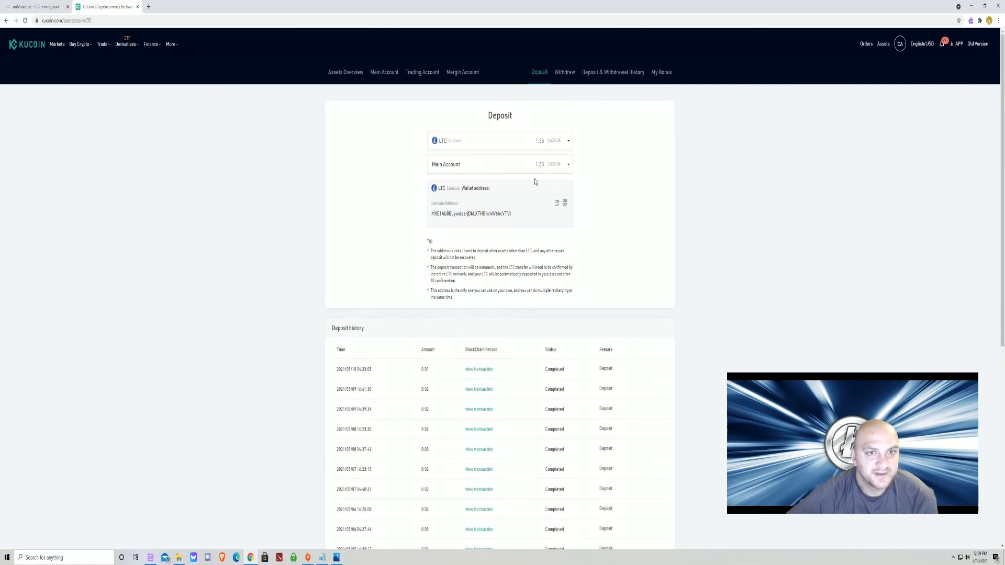
{"action": "left_click", "coordinate": [384, 73]}
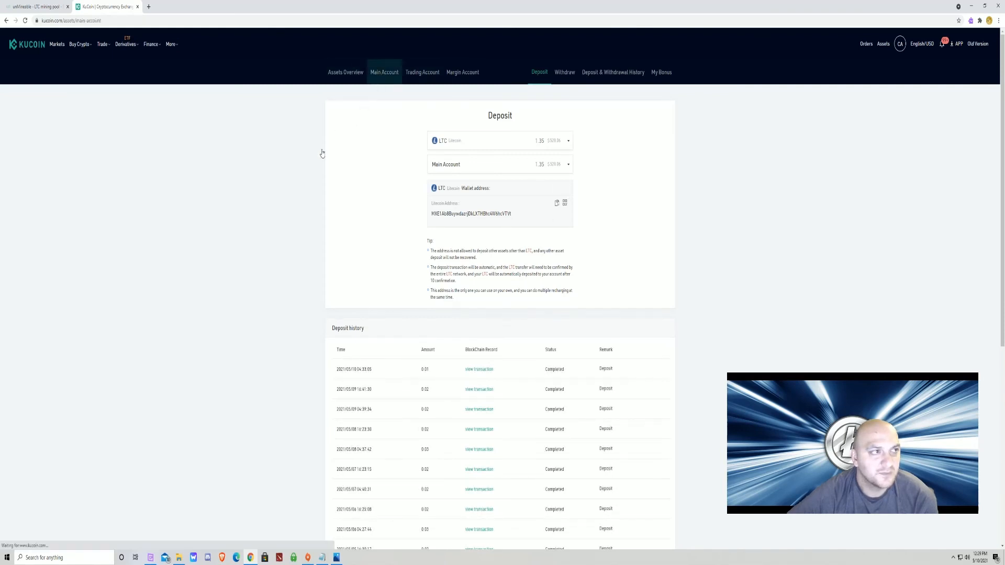
{"action": "left_click", "coordinate": [385, 72]}
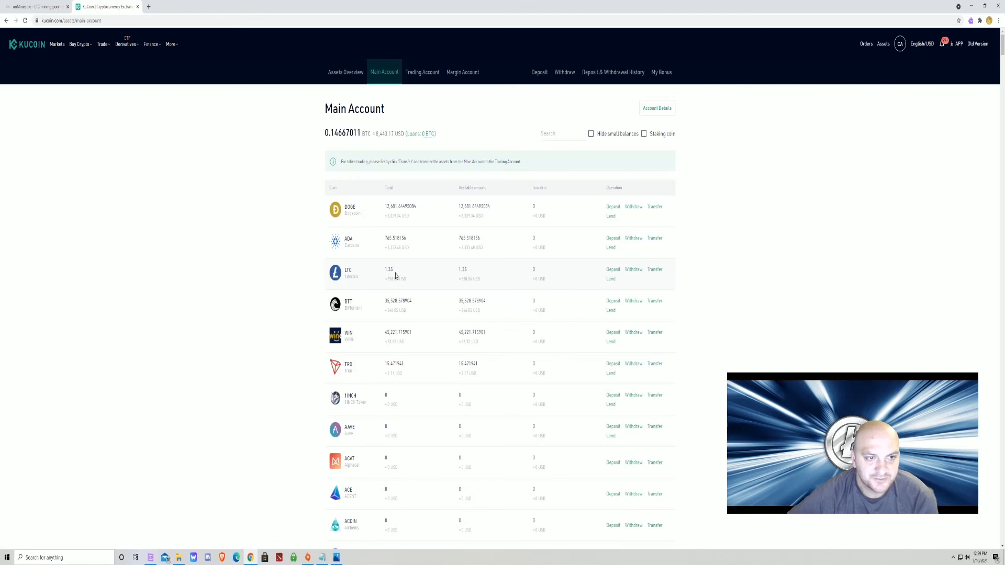
{"action": "mouse_move", "coordinate": [401, 289]}
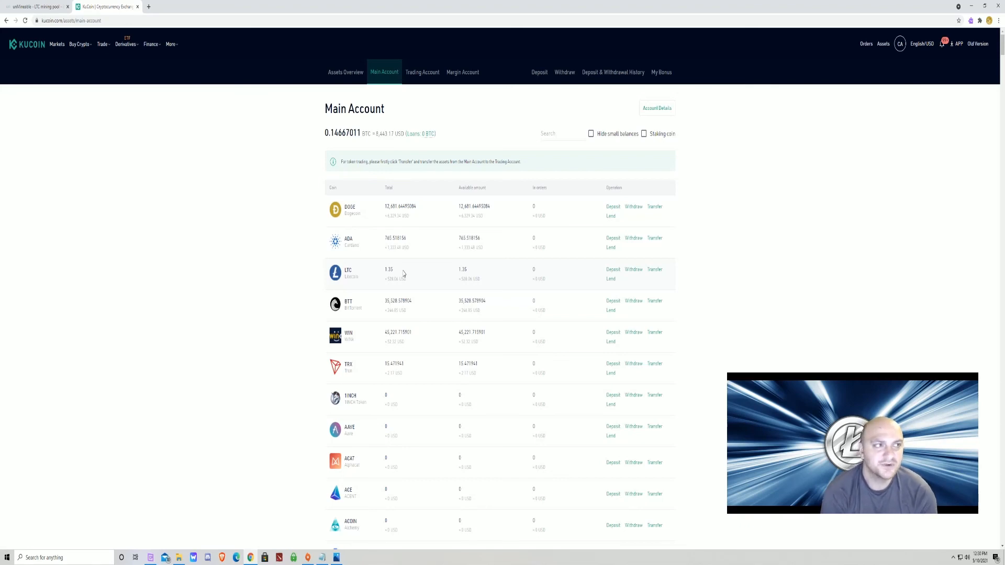
{"action": "mouse_move", "coordinate": [305, 155]}
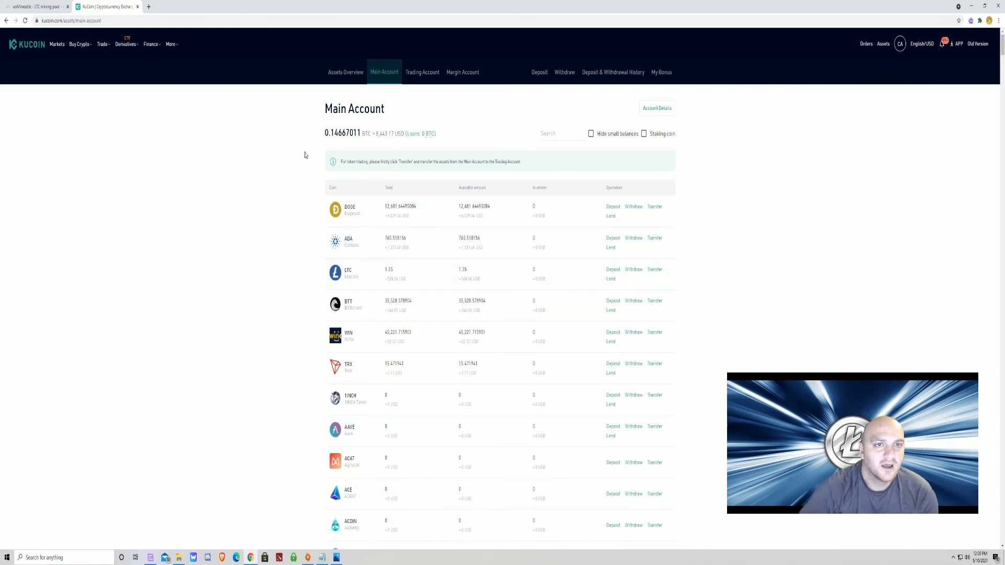